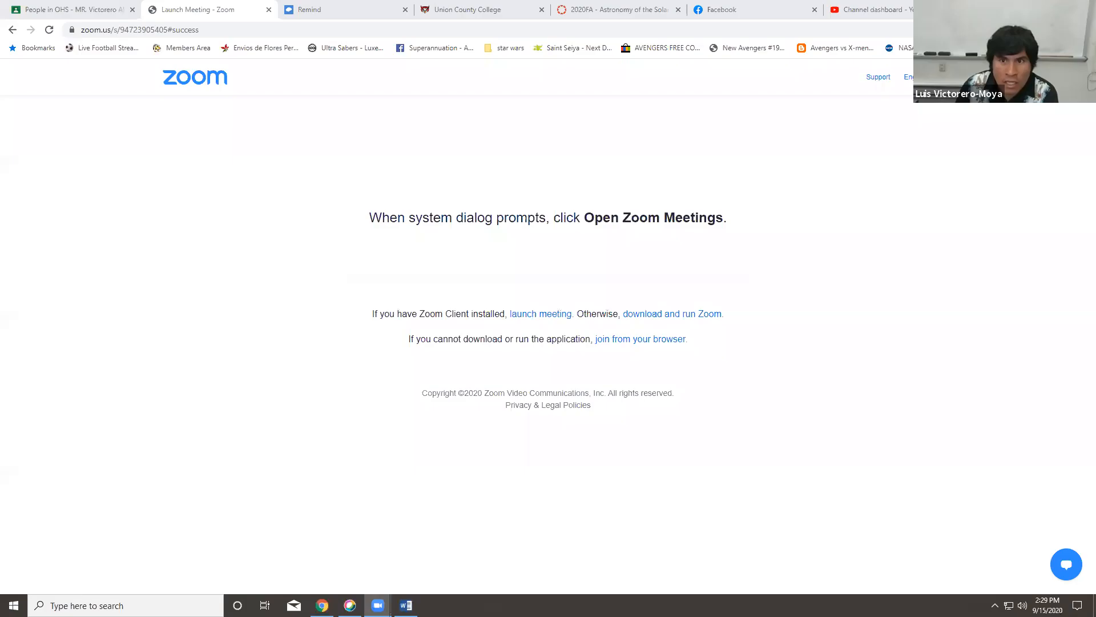
Step: Switch from the Zoom tab to the 2020FA Astronomy of the Solar System Canvas tab
left_click(618, 9)
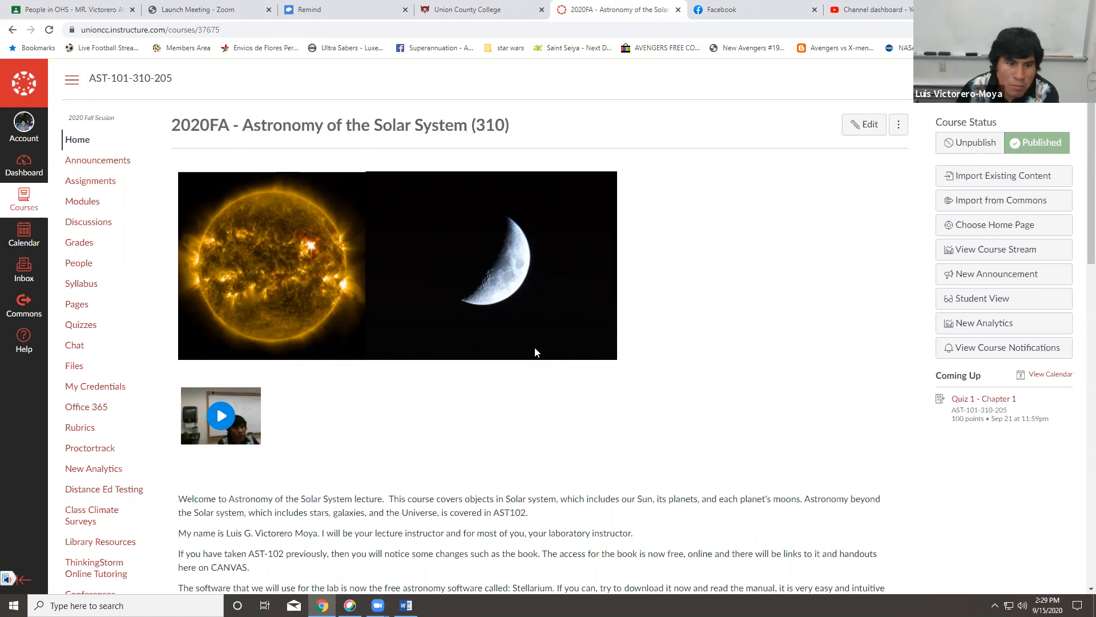
scroll("down", 3)
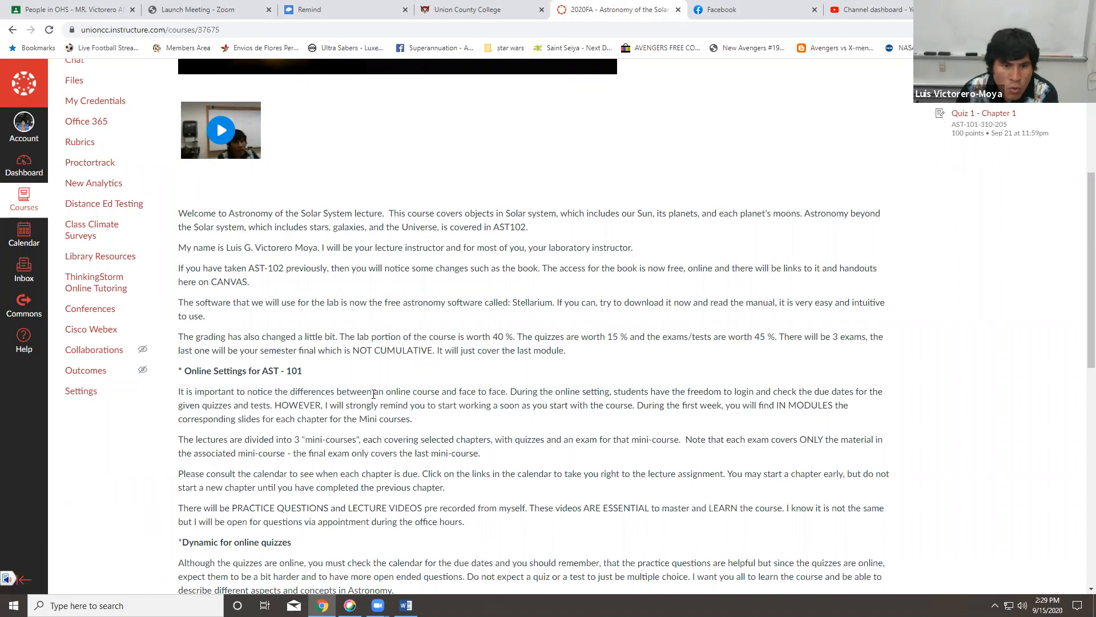
mouse_move(322, 371)
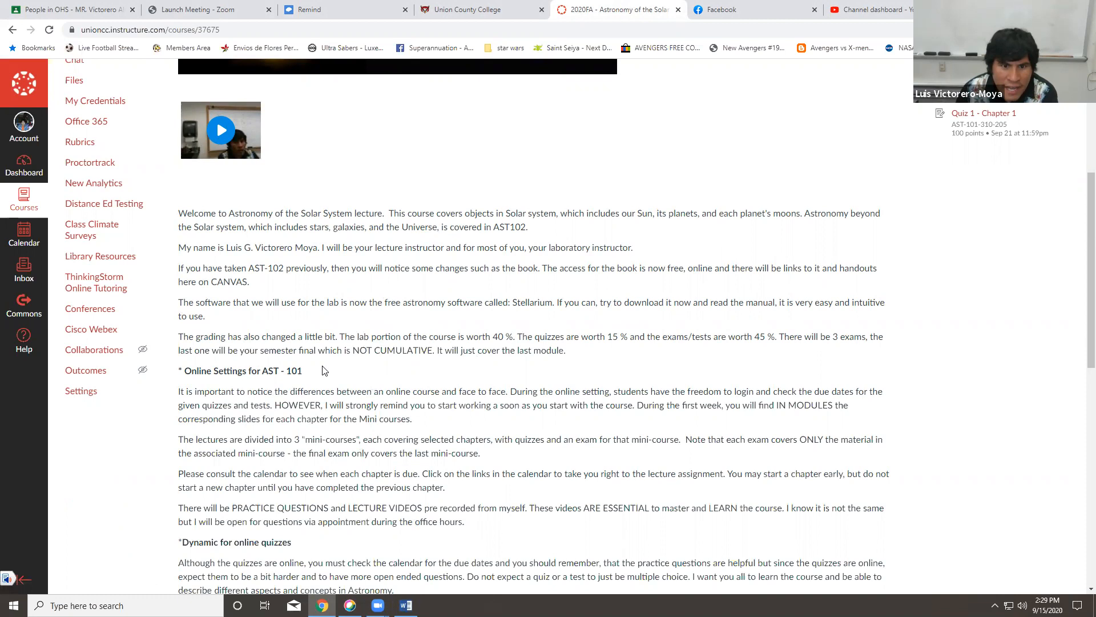
mouse_move(564, 334)
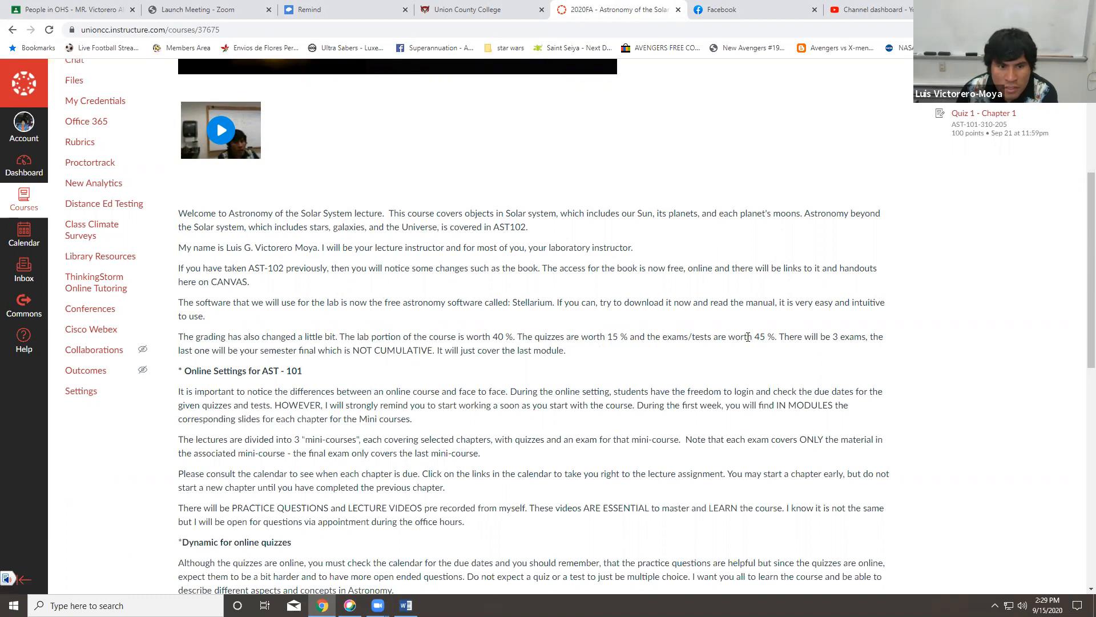
scroll("down", 3)
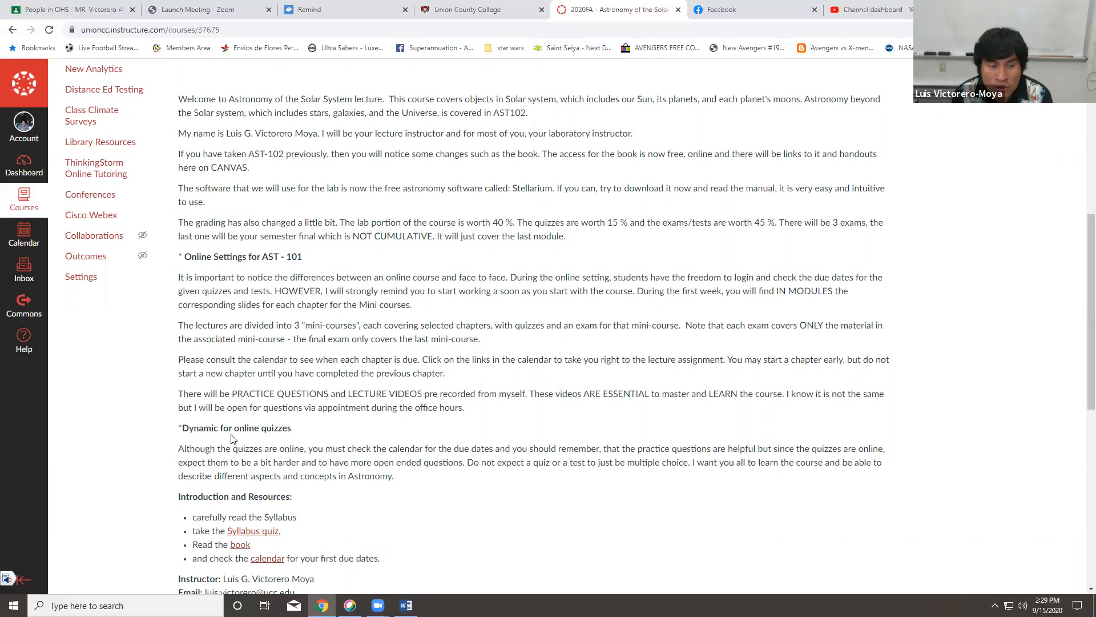
scroll("down", 3)
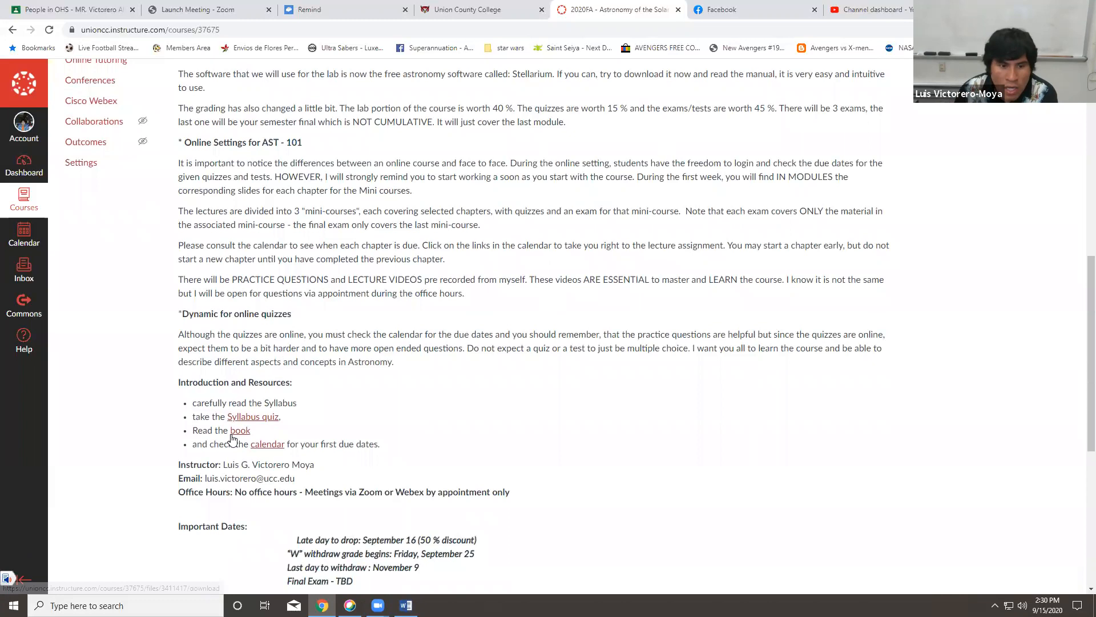
scroll("down", 3)
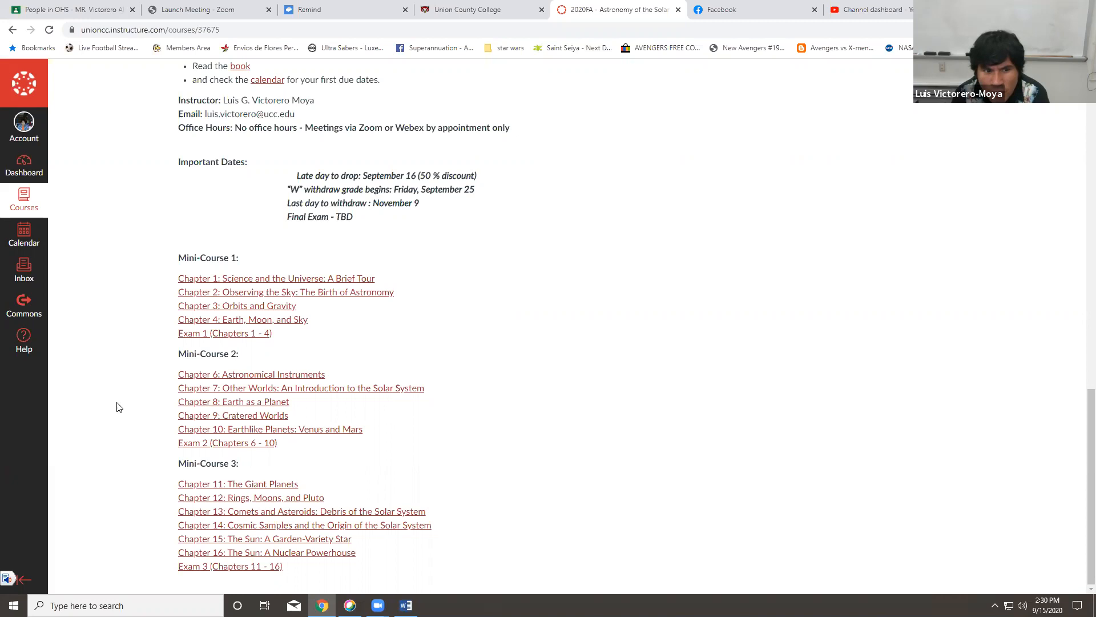
mouse_move(154, 389)
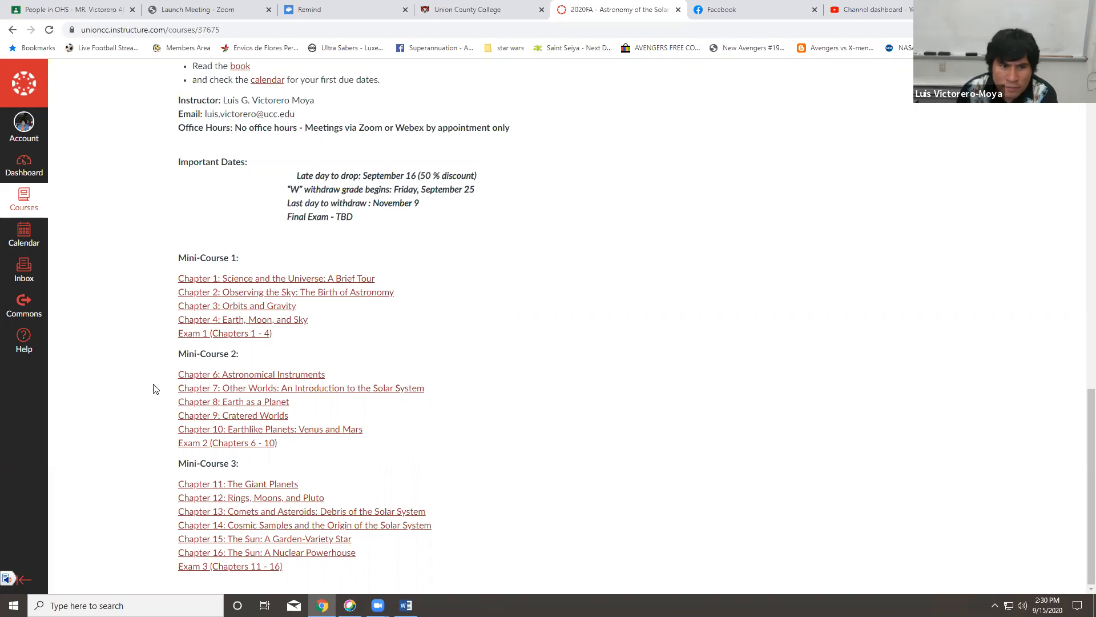
mouse_move(196, 344)
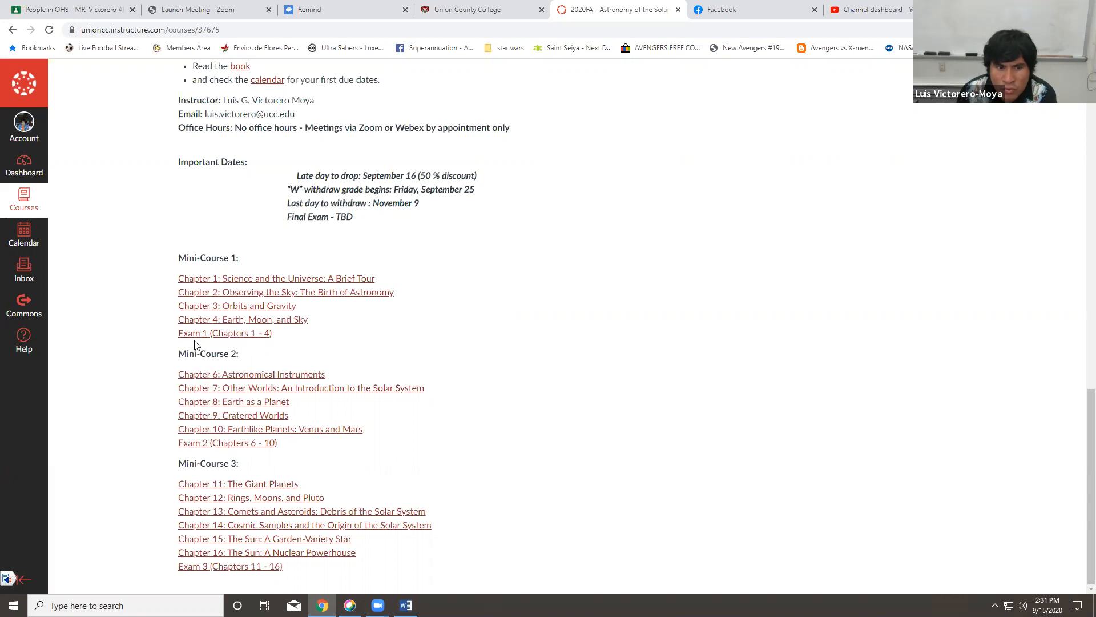
mouse_move(557, 524)
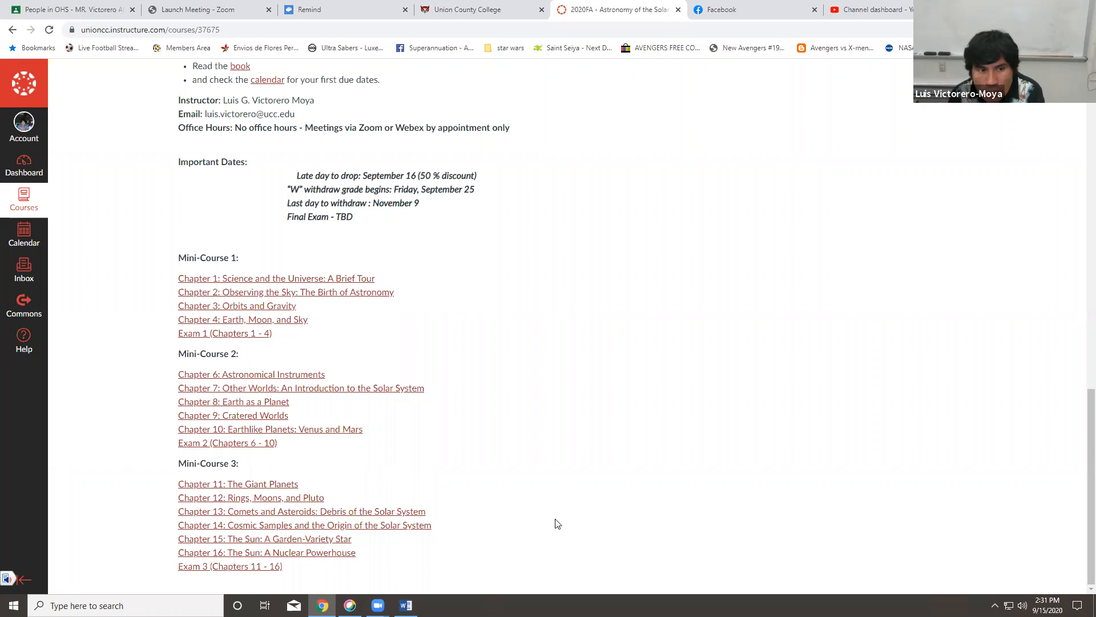
Step: Open and review the 'Science and the Universe: A Brief Tour' Chapter 1 page, then load Modules
left_click(277, 278)
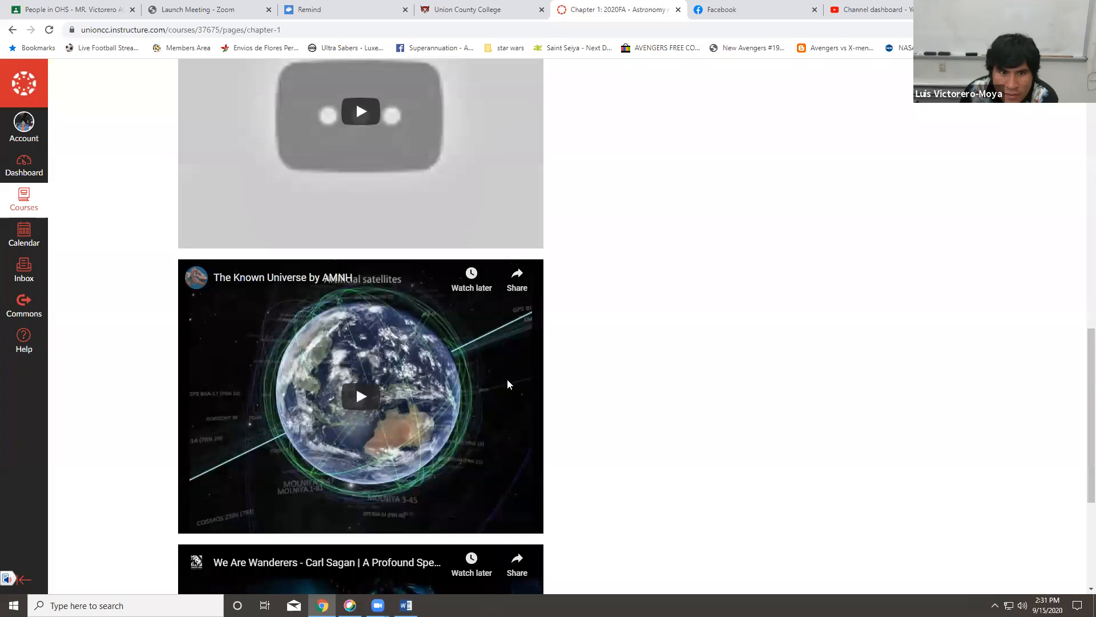
scroll("up", 3)
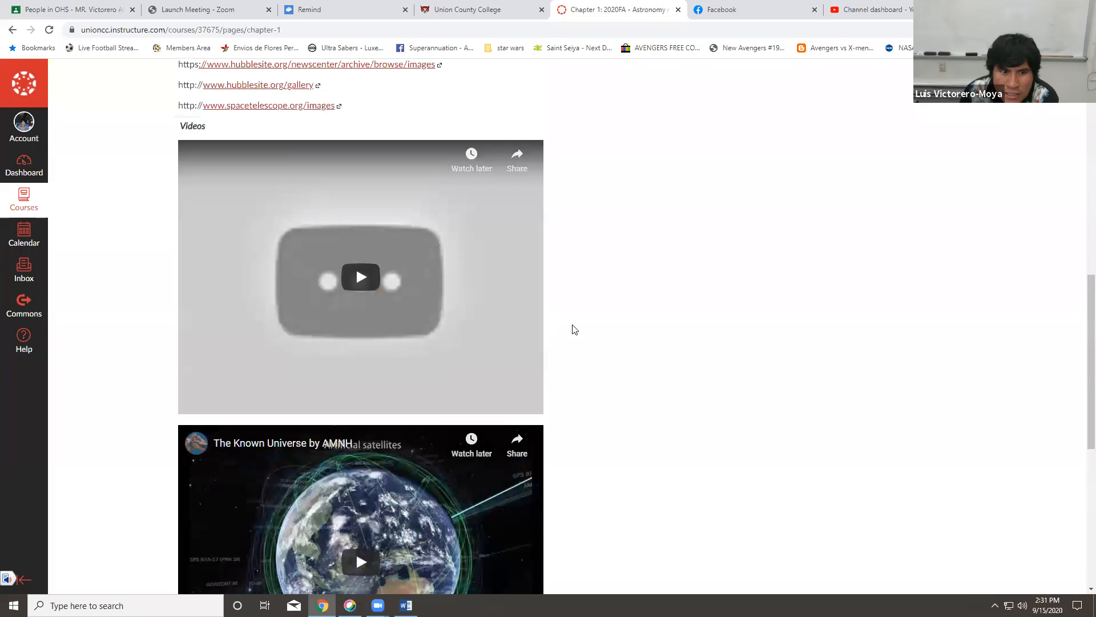
scroll("up", 3)
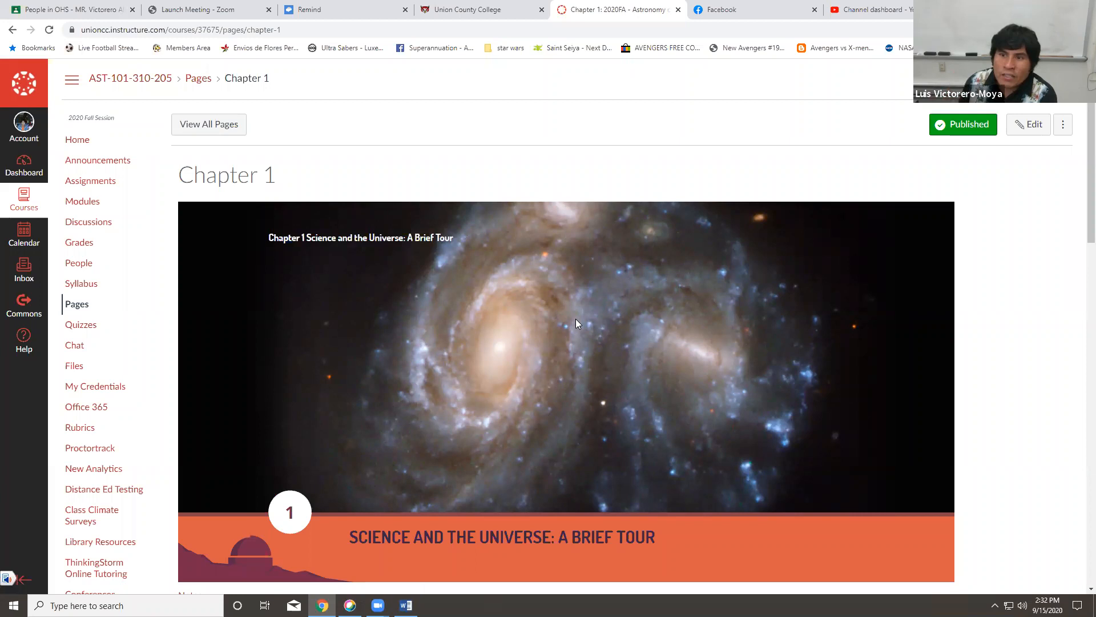
left_click(82, 202)
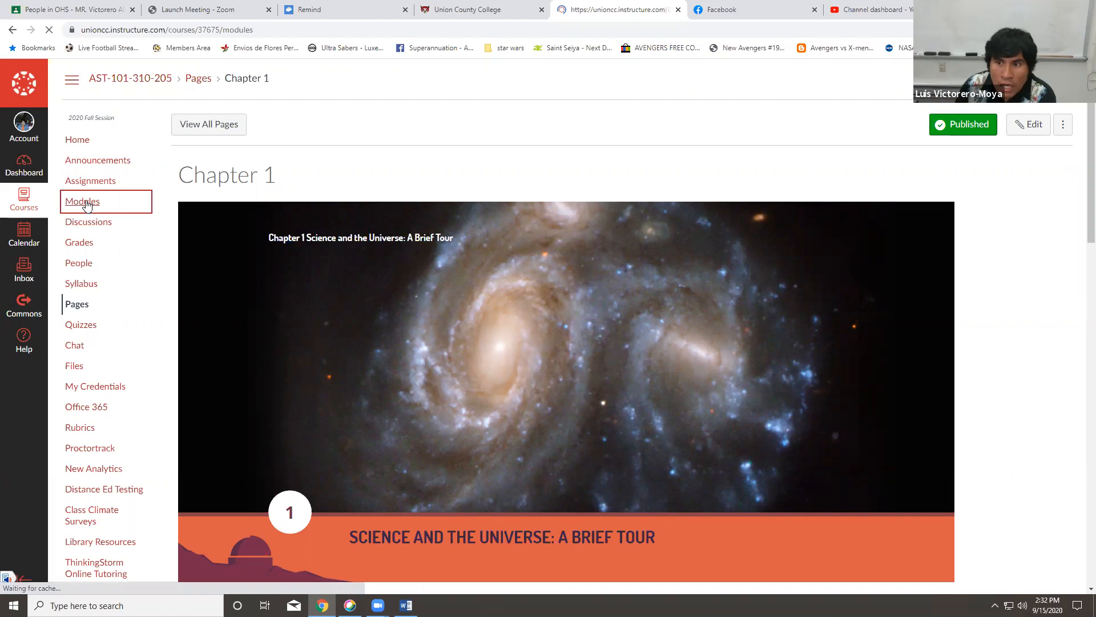
Step: Browse the Modules list through the Telescopes and Solar System mini-courses, then return to top
left_click(81, 202)
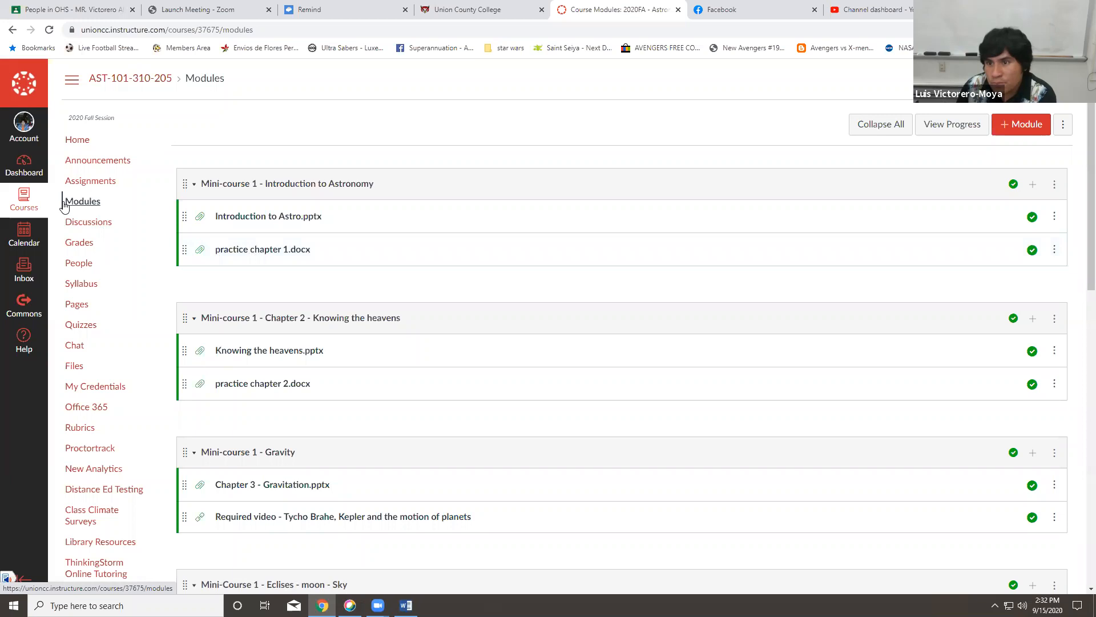
mouse_move(268, 215)
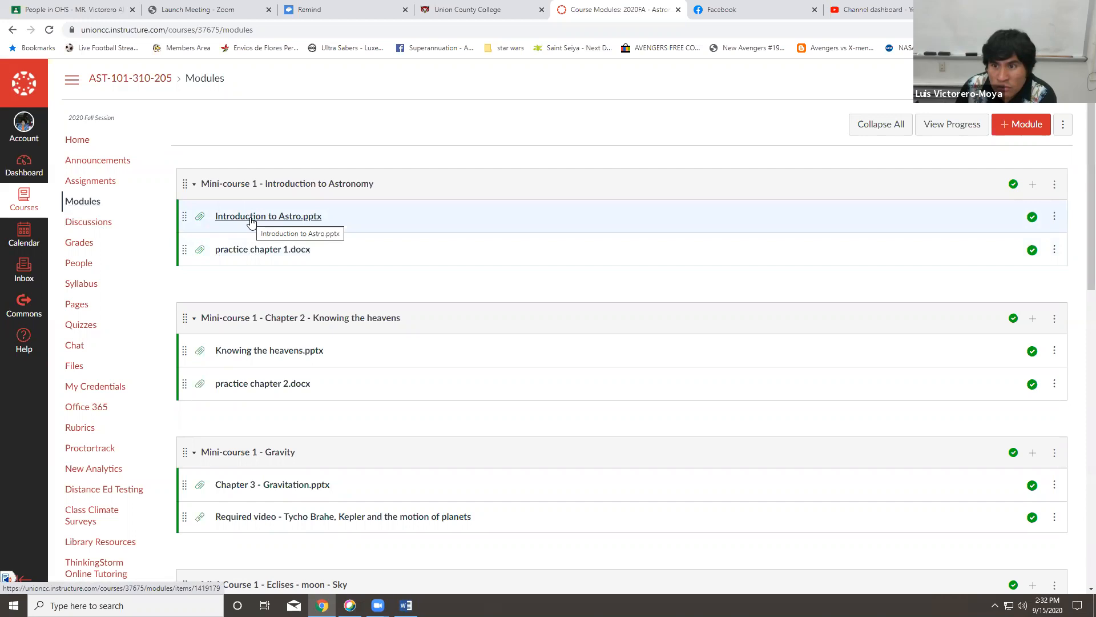
scroll("down", 3)
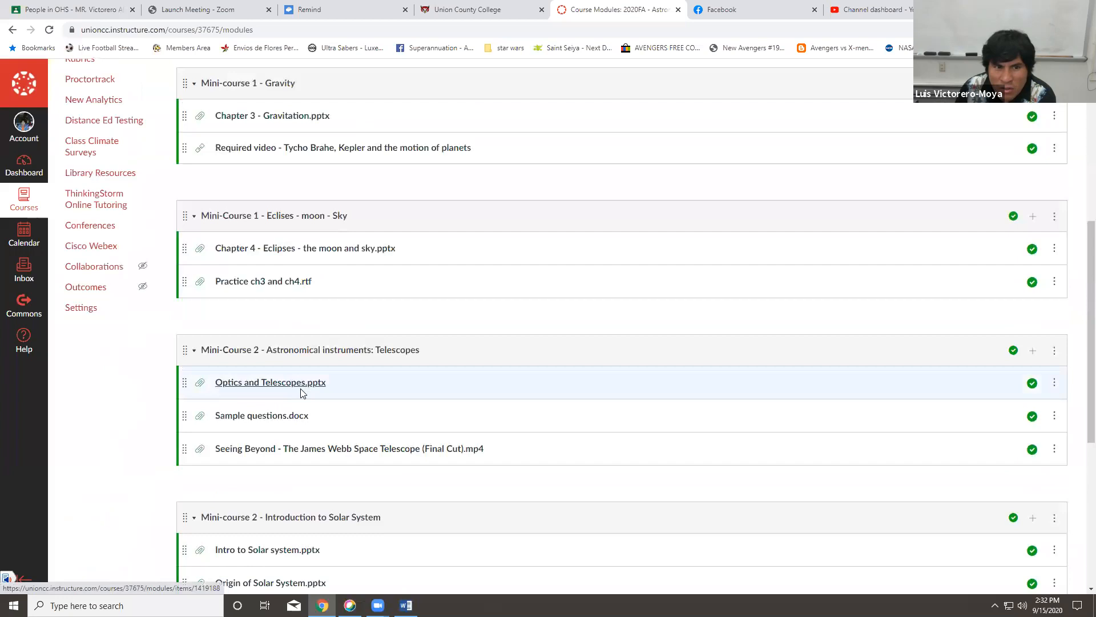
scroll("up", 3)
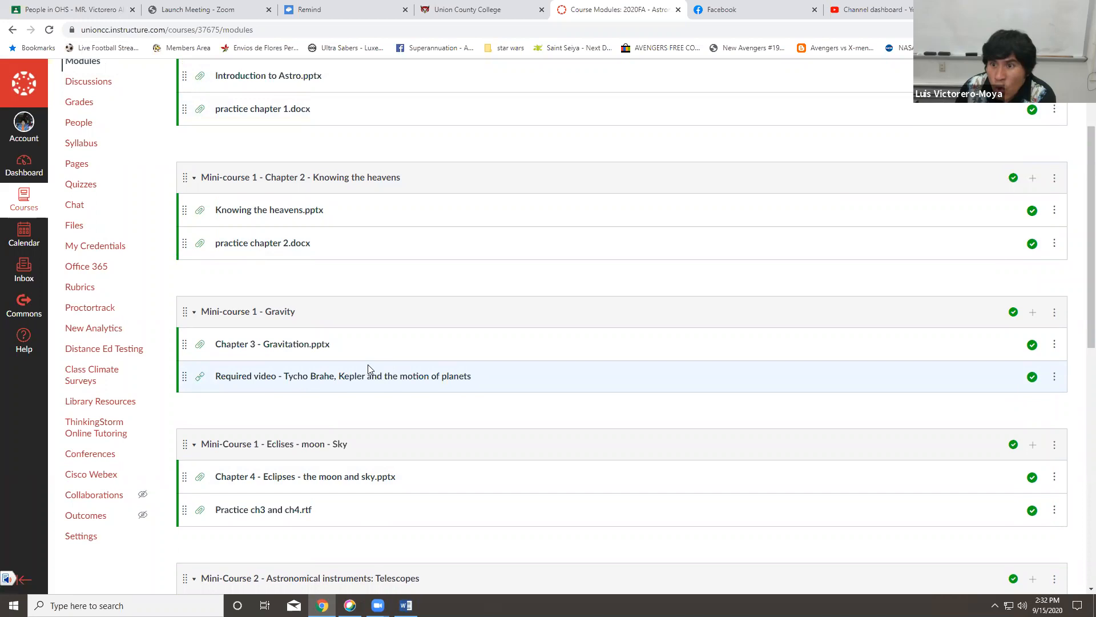
scroll("up", 3)
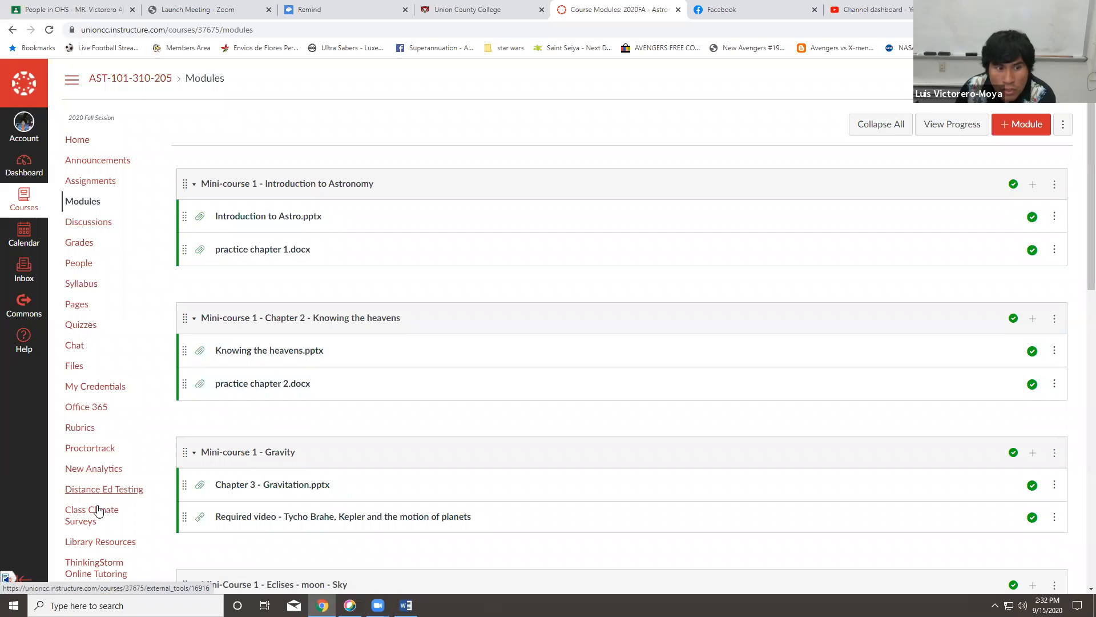
Step: View the Chapter 1 discussion, then the Assignments list with Quizzes 1–6 and Tests
left_click(88, 221)
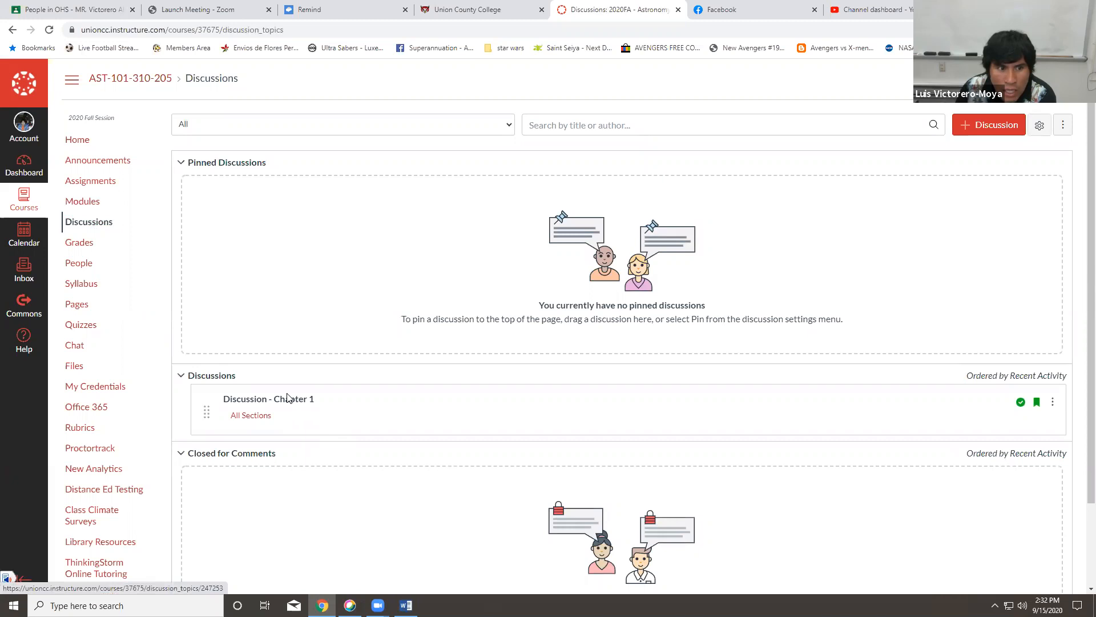
left_click(91, 181)
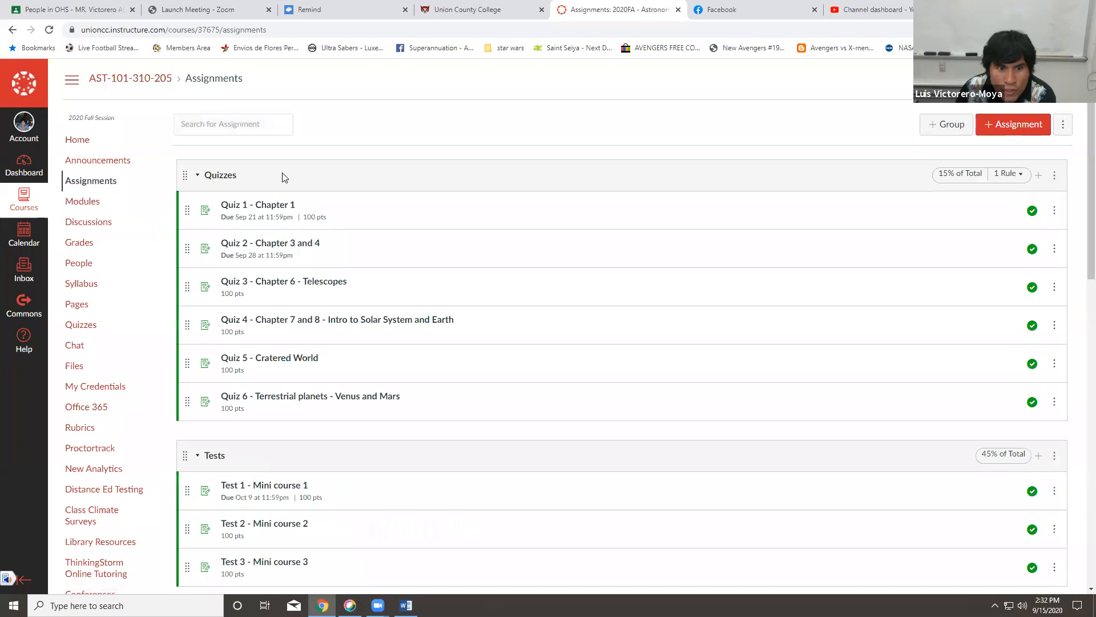
mouse_move(264, 485)
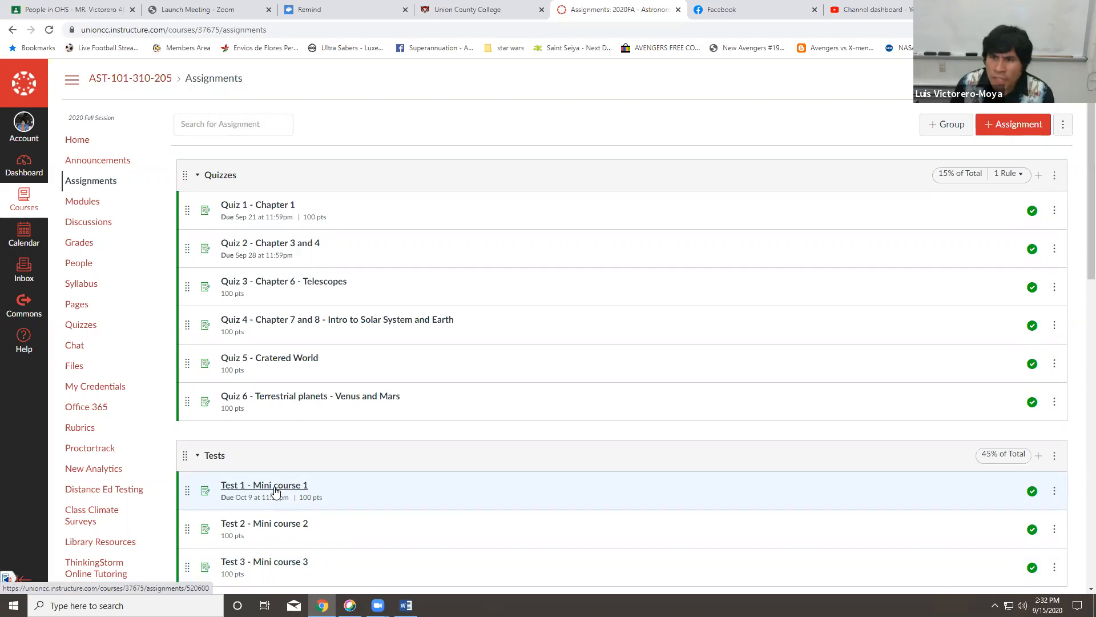
mouse_move(283, 407)
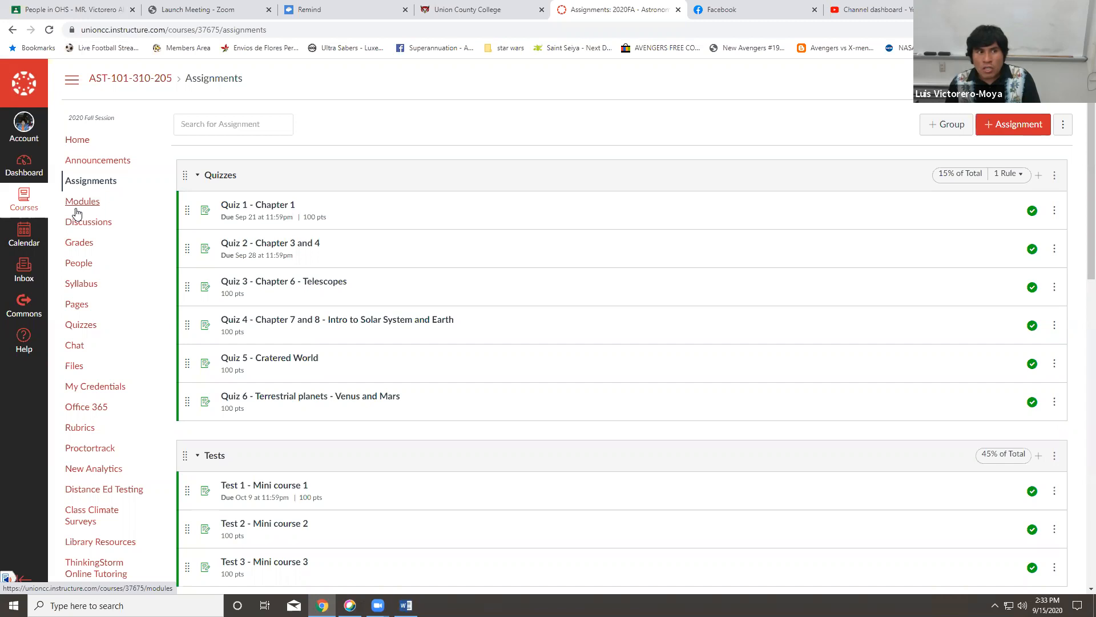
Step: Return to the course Modules page, then minimize the browser to the desktop
left_click(81, 200)
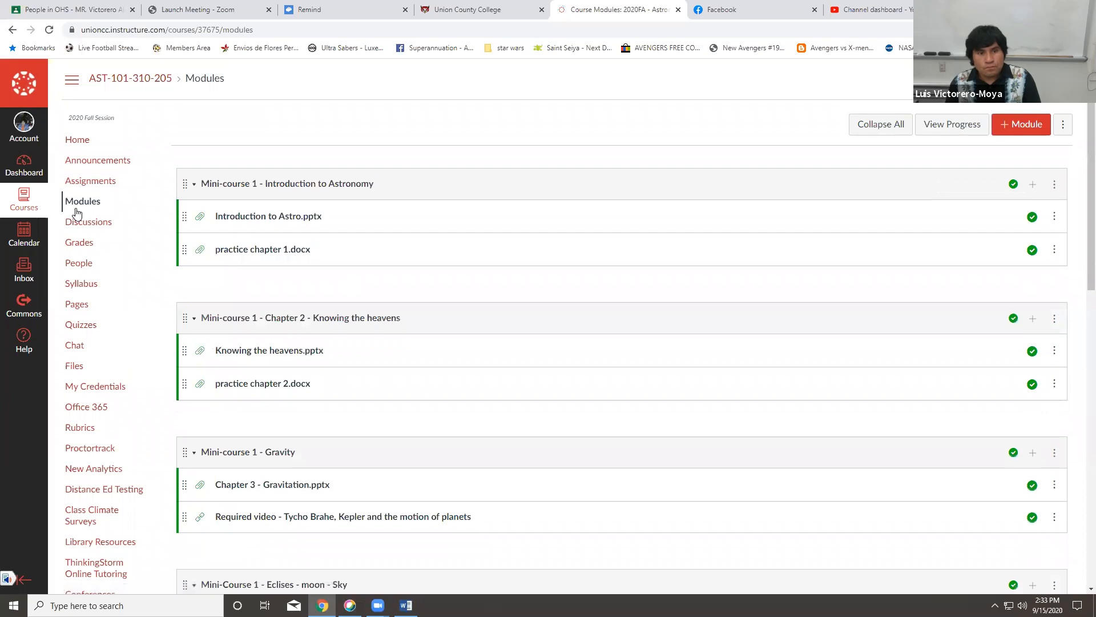
left_click(268, 216)
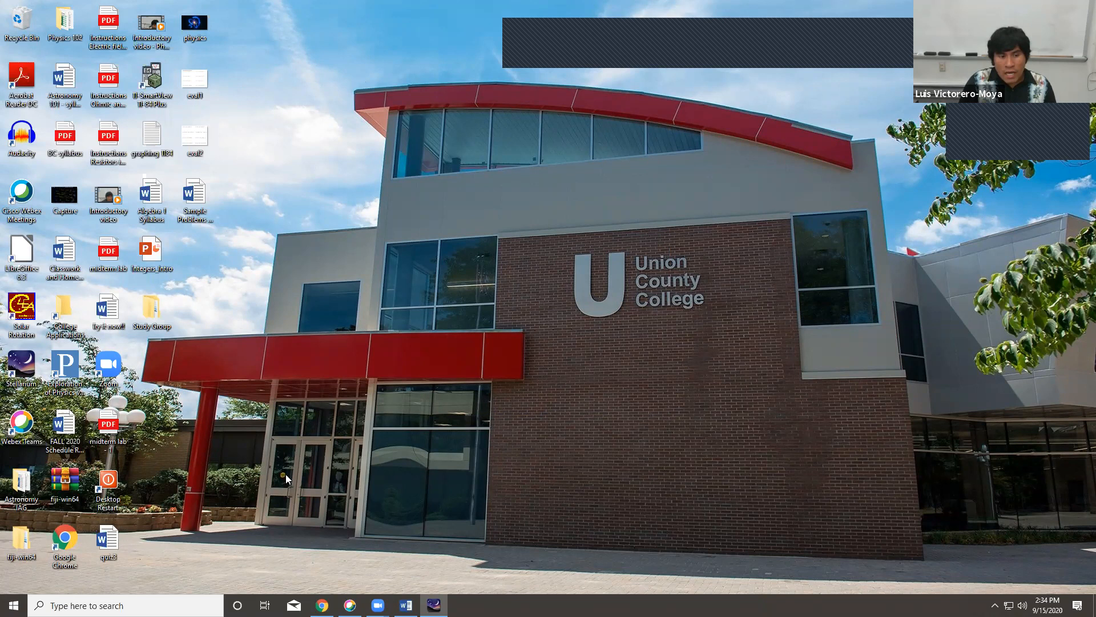
mouse_move(408, 512)
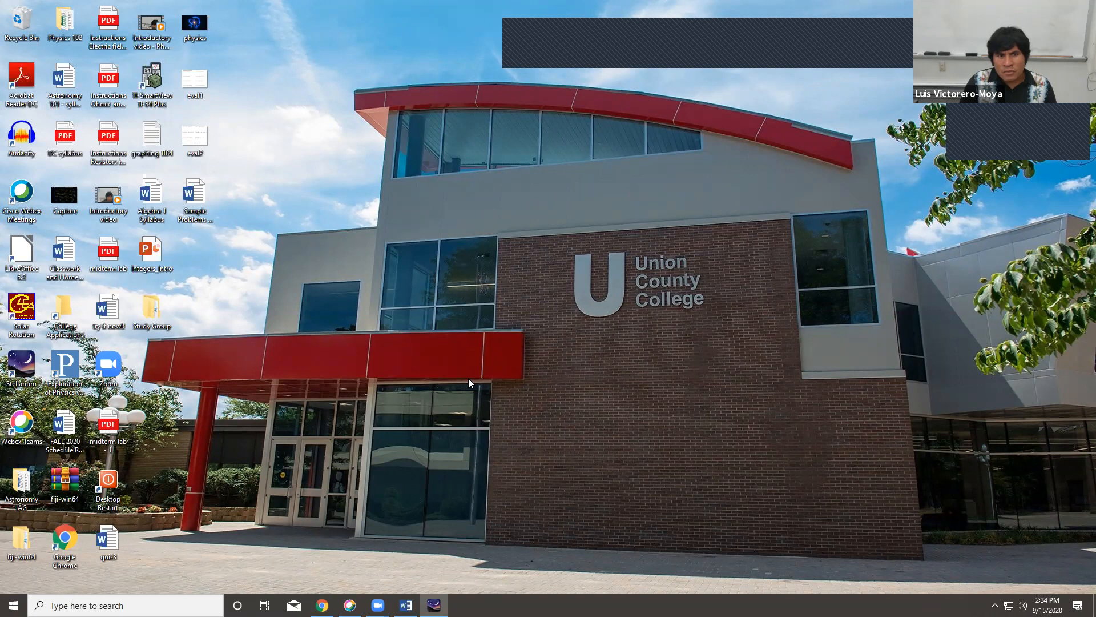
mouse_move(383, 231)
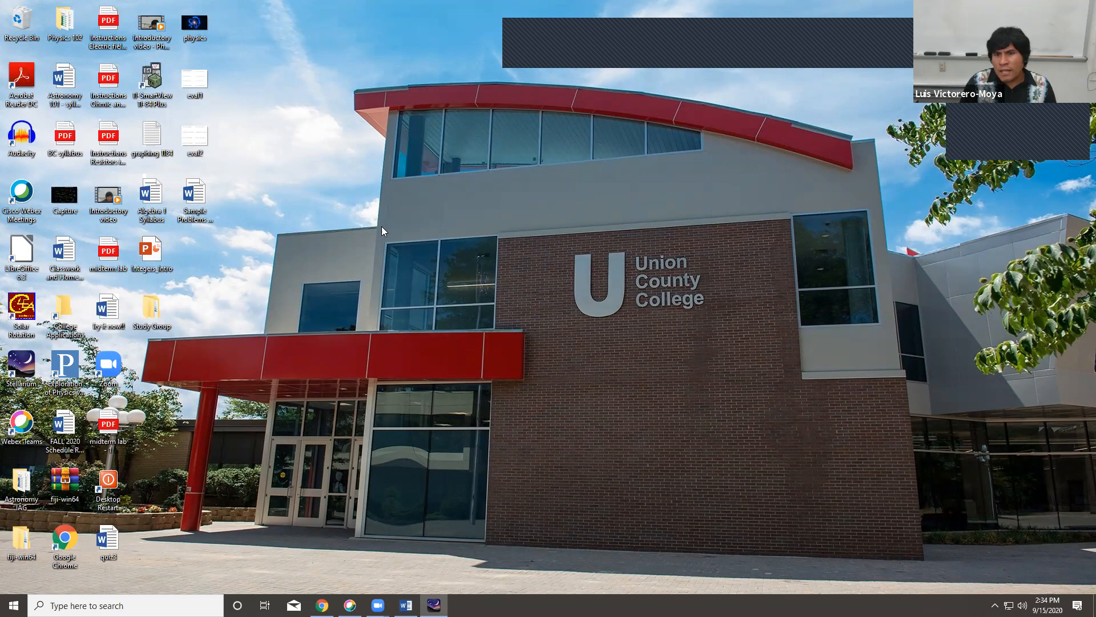
mouse_move(315, 533)
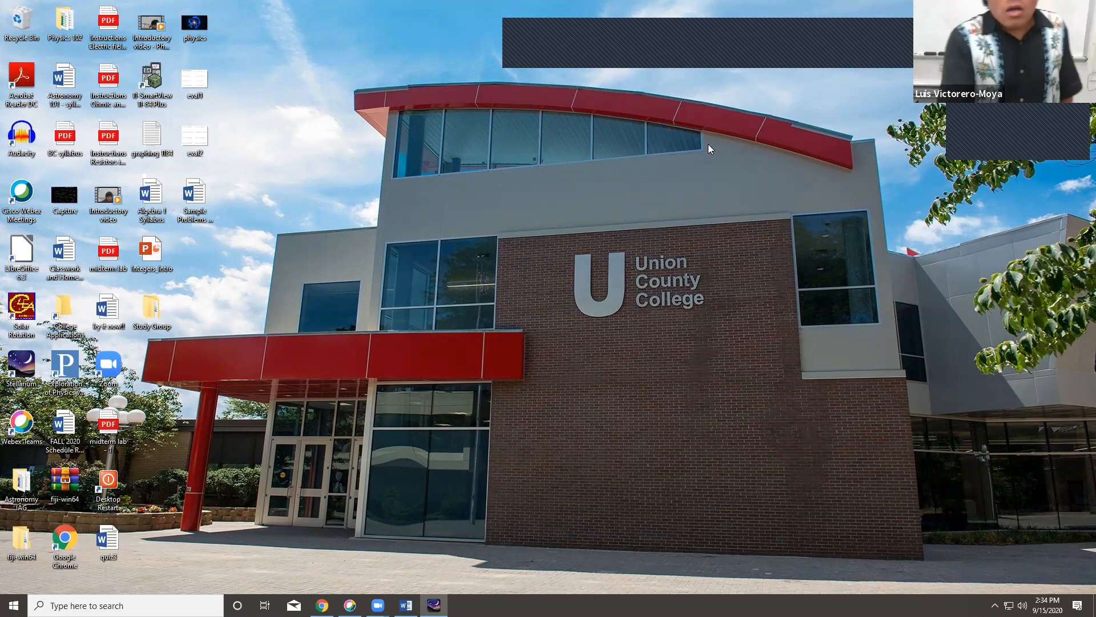
mouse_move(245, 355)
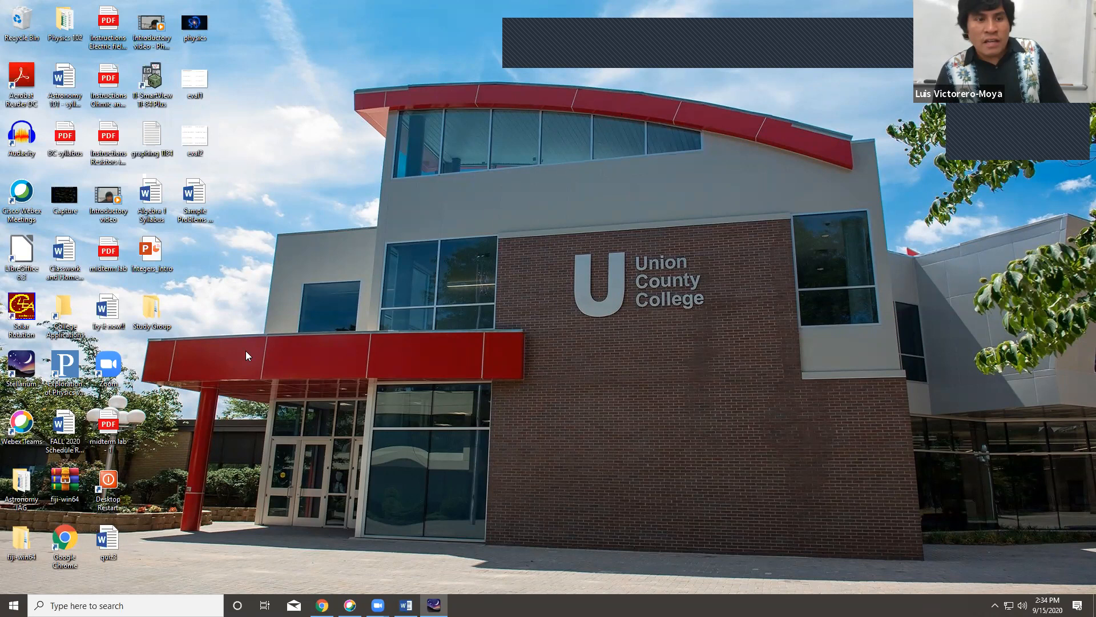
mouse_move(492, 334)
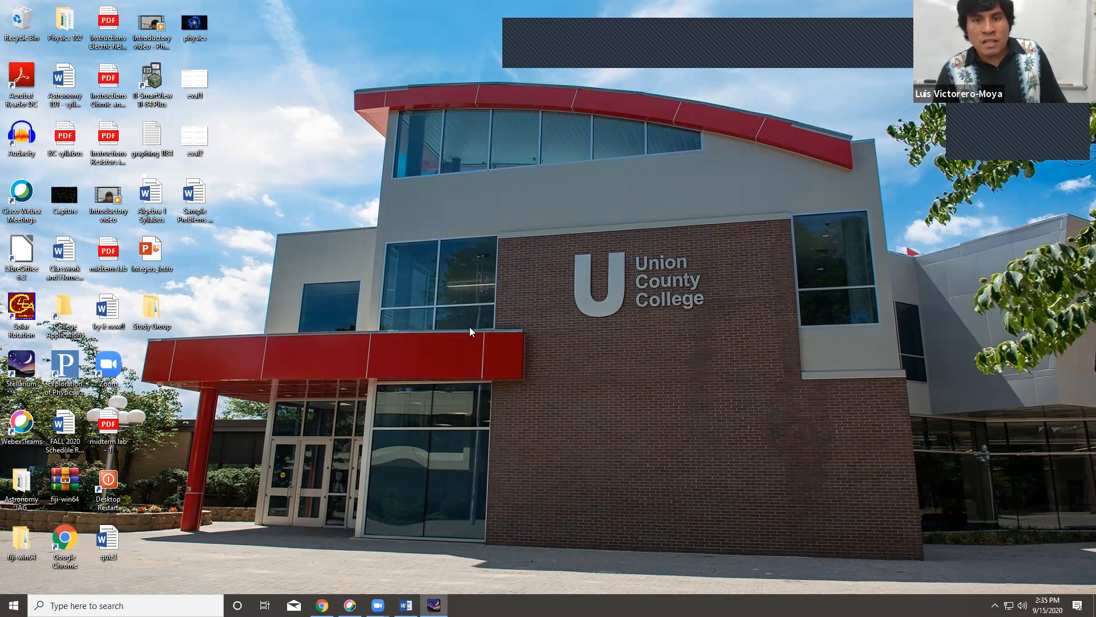
mouse_move(572, 331)
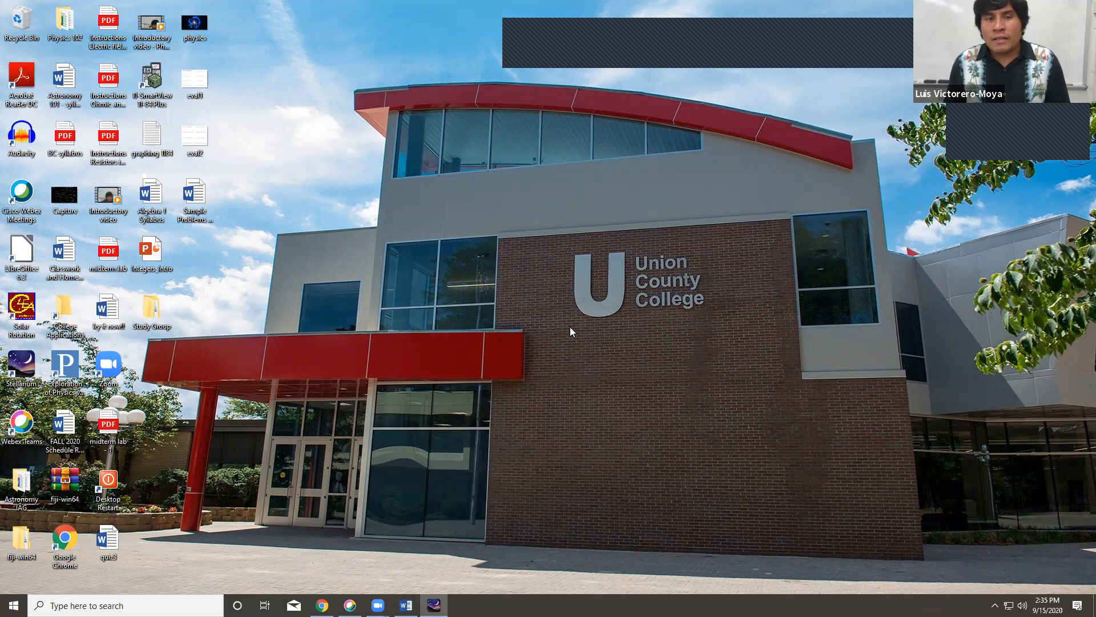
Step: Restore the Chapter 1 lecture slides in Chrome and advance to slide 3 of 40
left_click(13, 605)
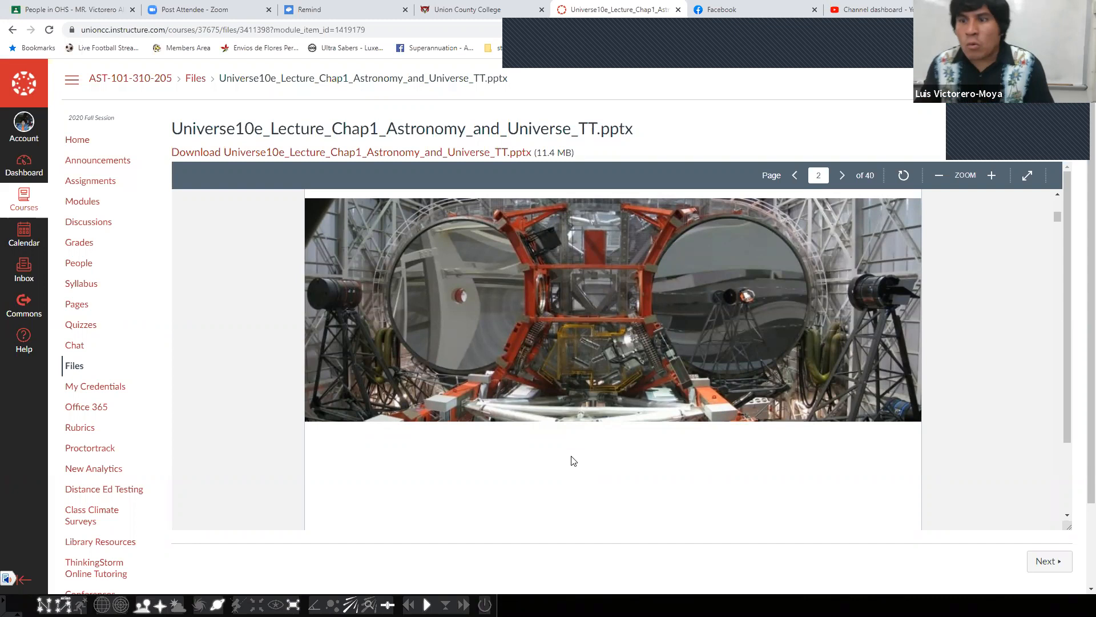
left_click(842, 176)
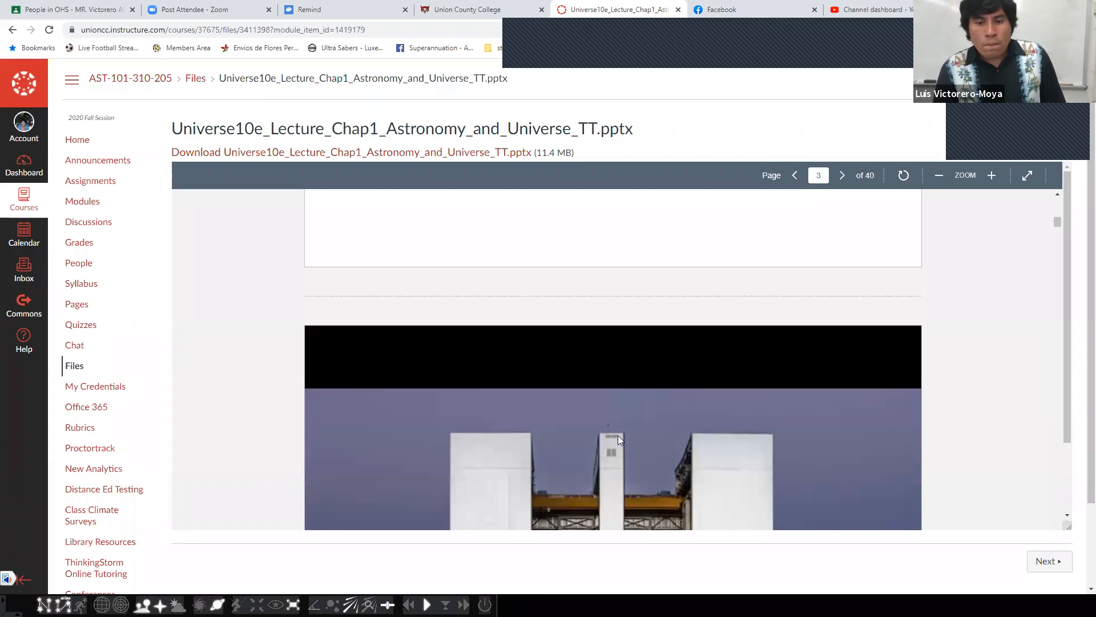
Step: Page through the lecture slides from the Moon-landing photo to slide 8's cockpit astronaut
left_click(842, 175)
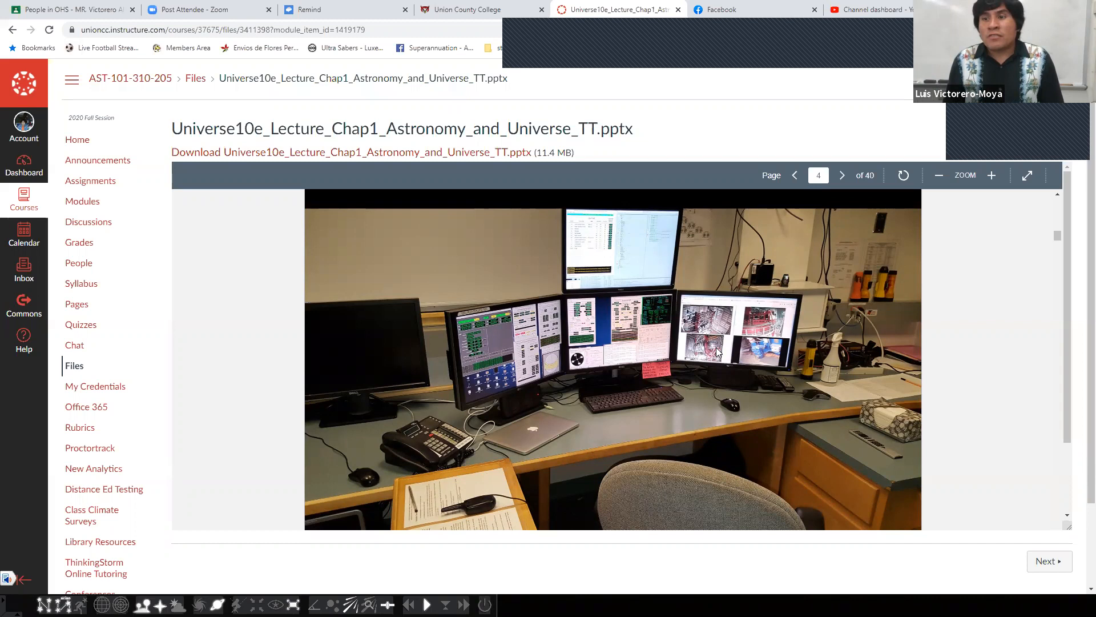
left_click(843, 175)
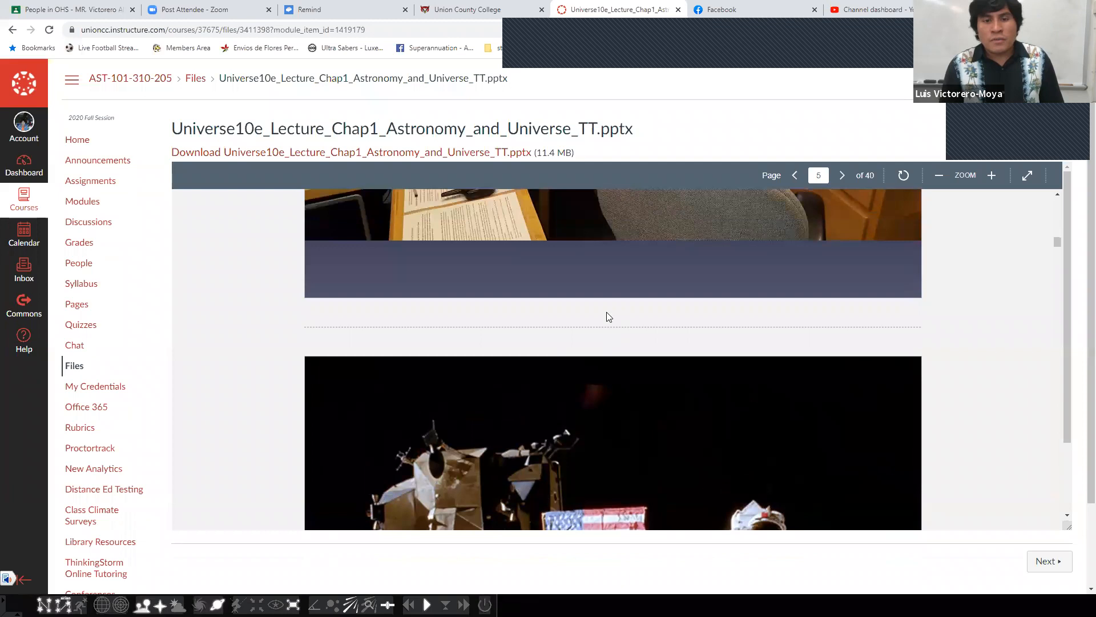
scroll("down", 3)
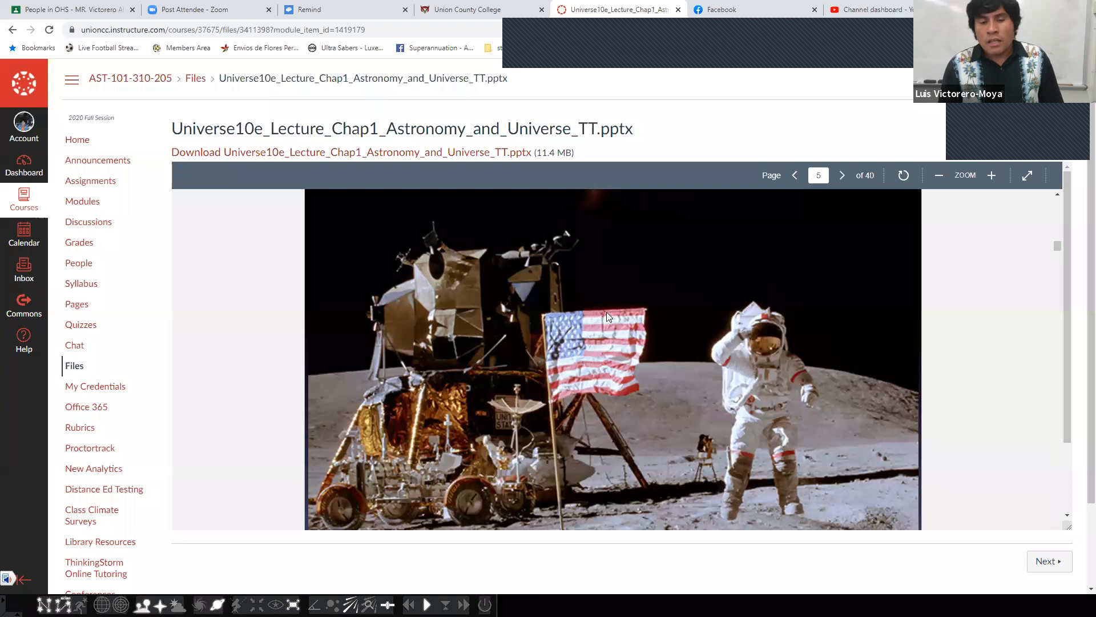
mouse_move(782, 71)
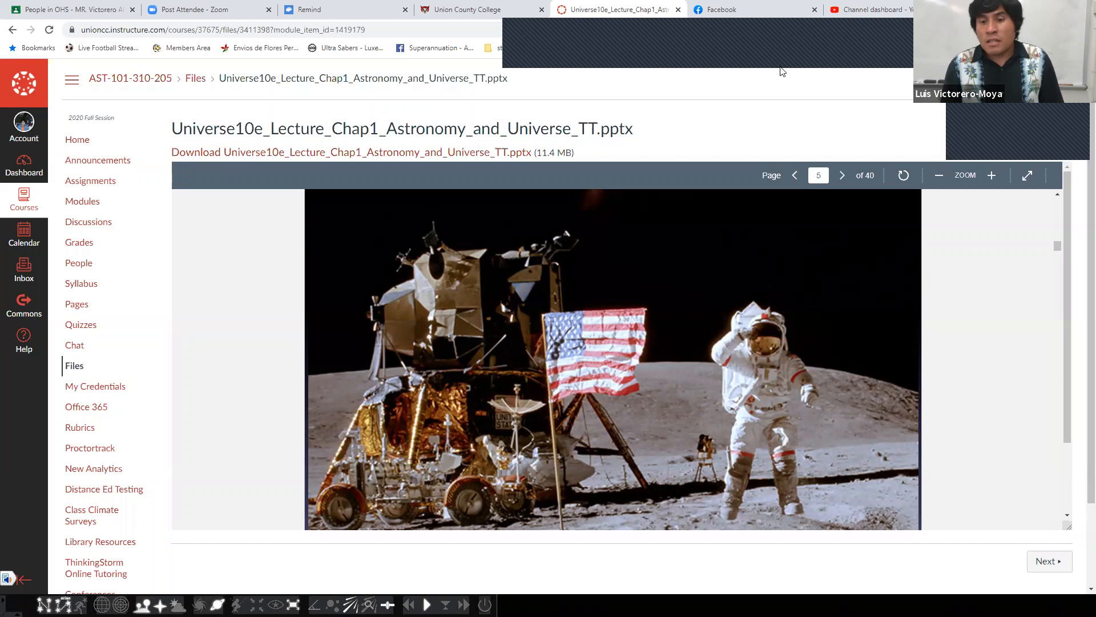
left_click(842, 175)
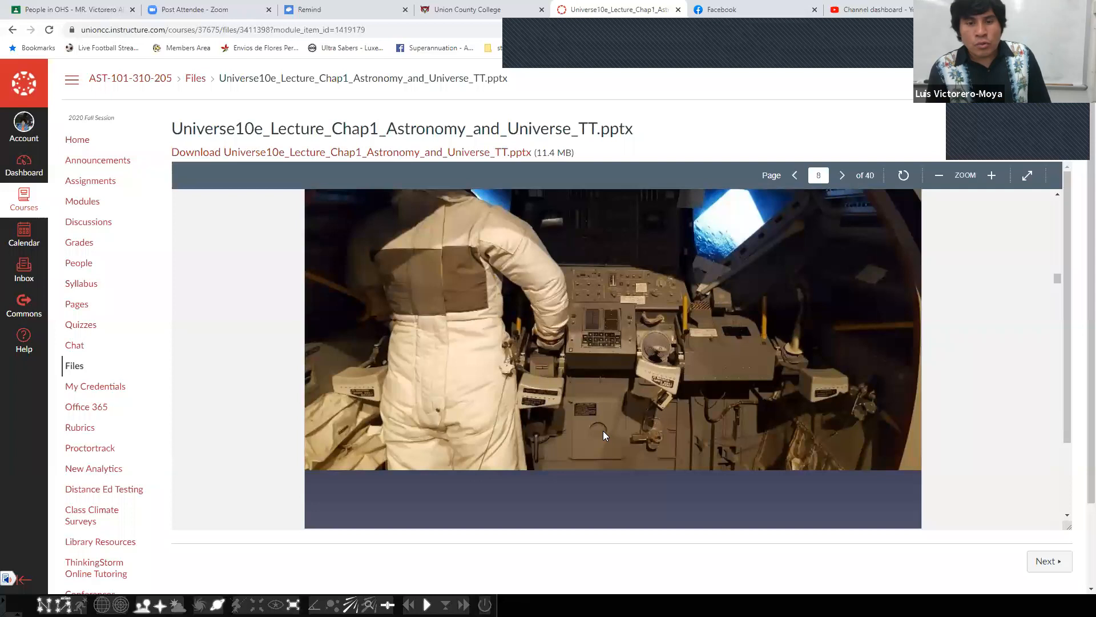
Step: Advance past the section title slide to slide 10 on laws of physics and testable theories
left_click(842, 174)
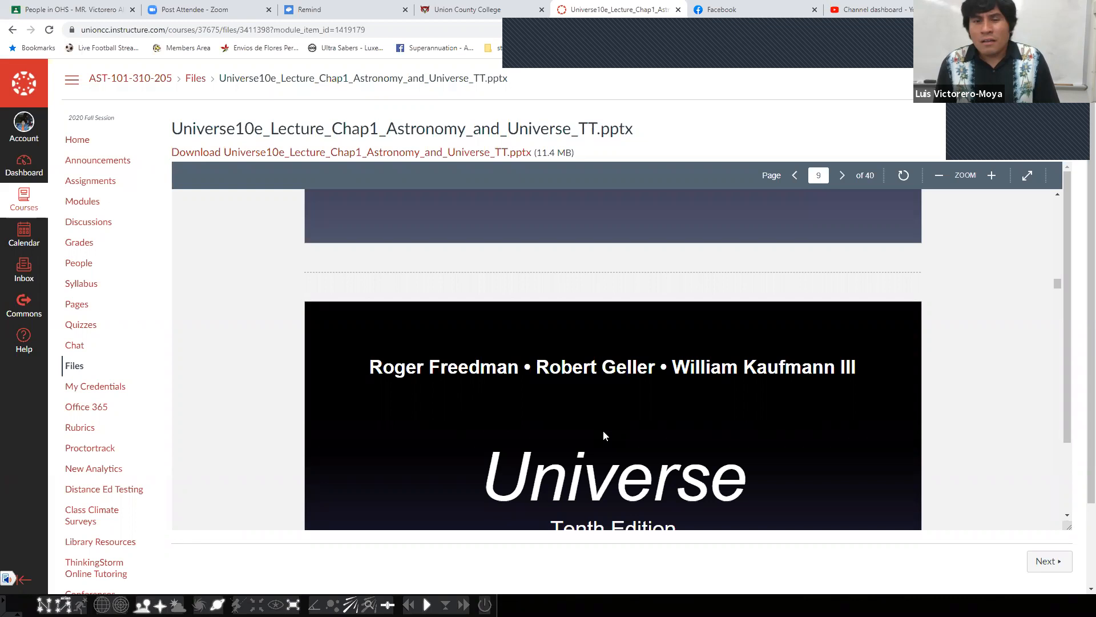
left_click(842, 175)
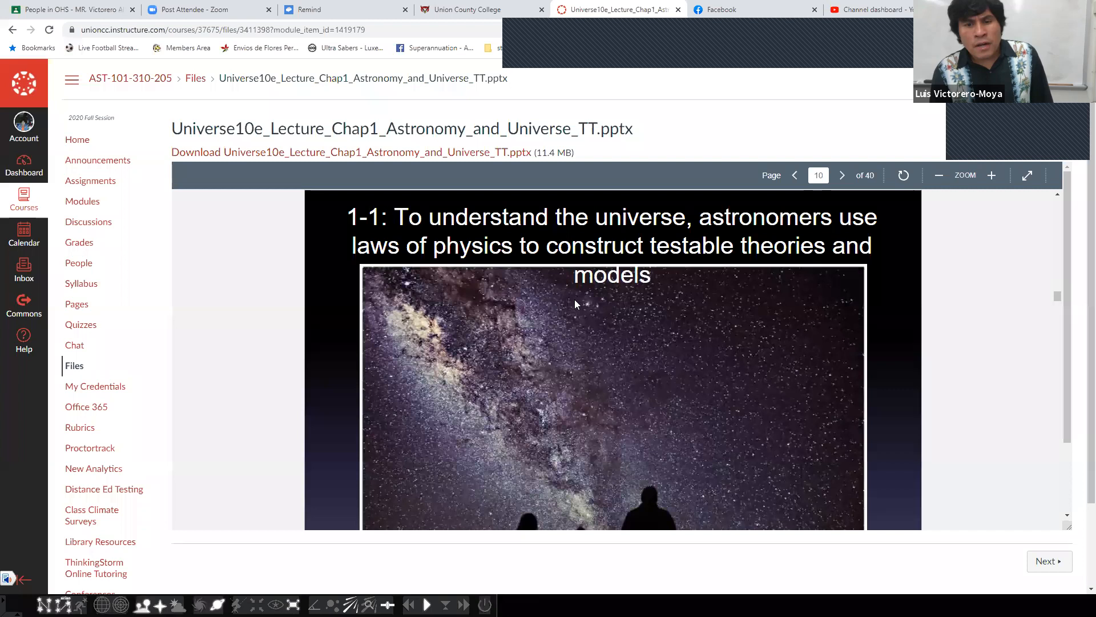
Step: Advance to slide 12 on Scientific Method and Hypothesis, read it, then move to slide 13
left_click(842, 175)
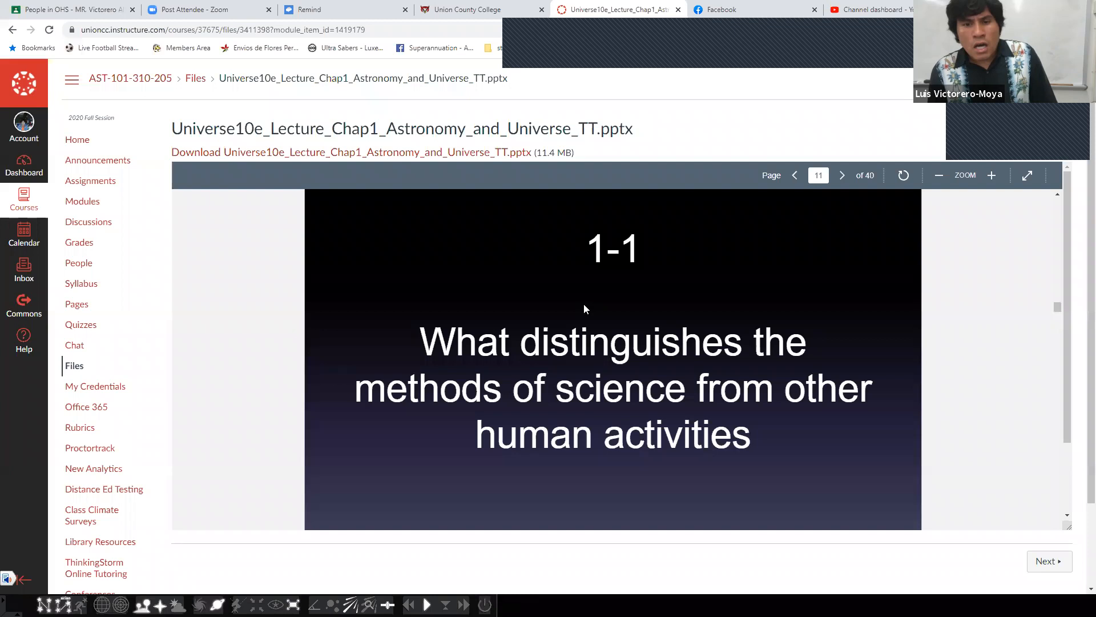
left_click(842, 175)
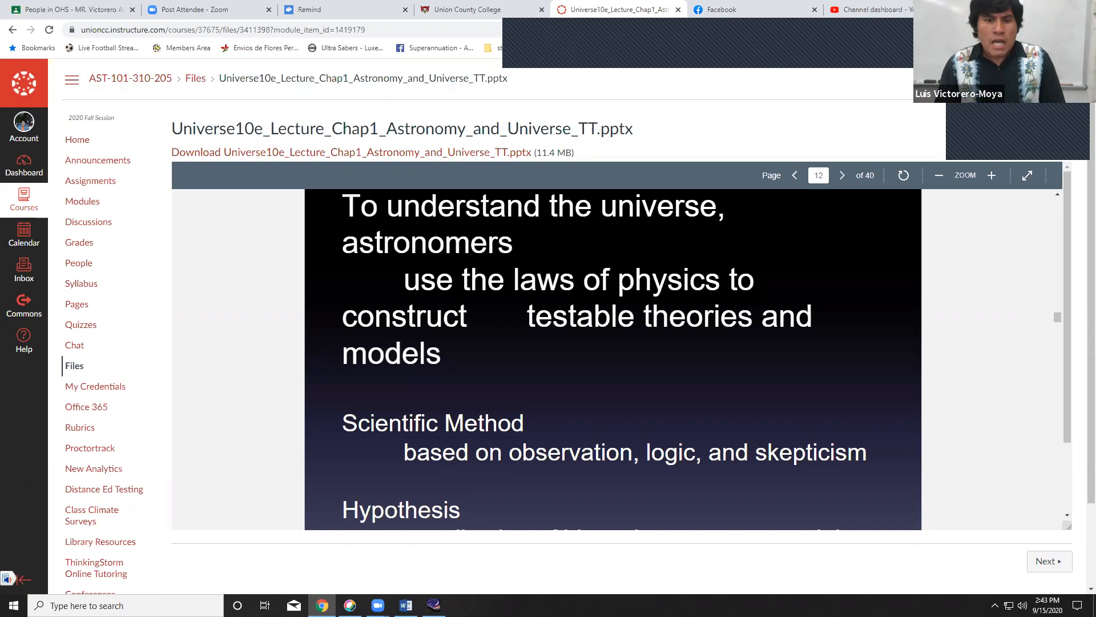
scroll("down", 3)
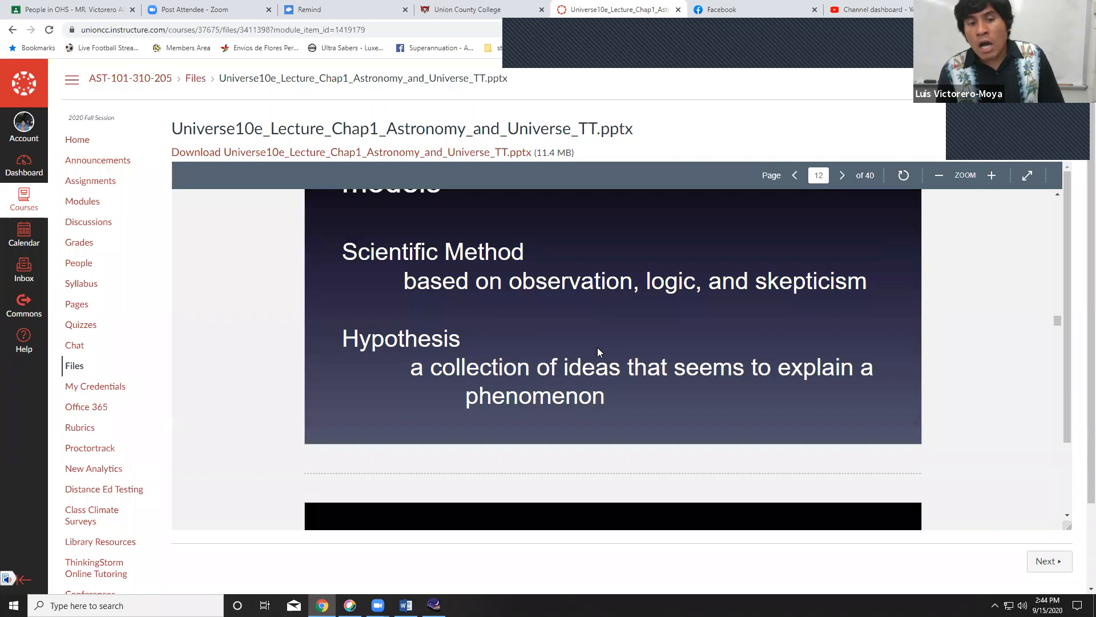
left_click(842, 174)
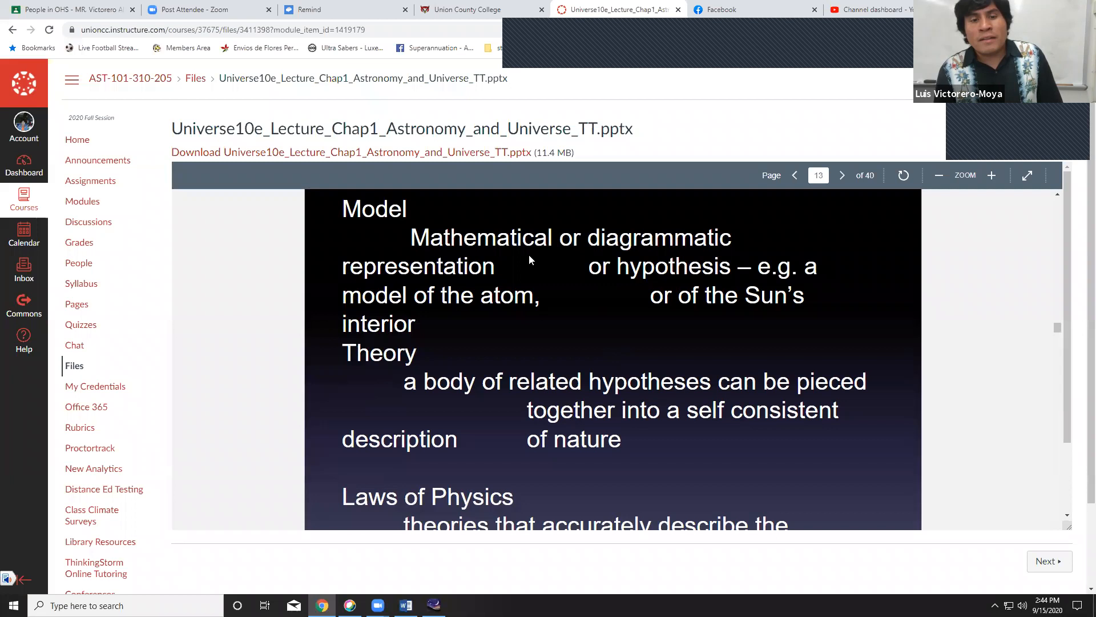
mouse_move(613, 283)
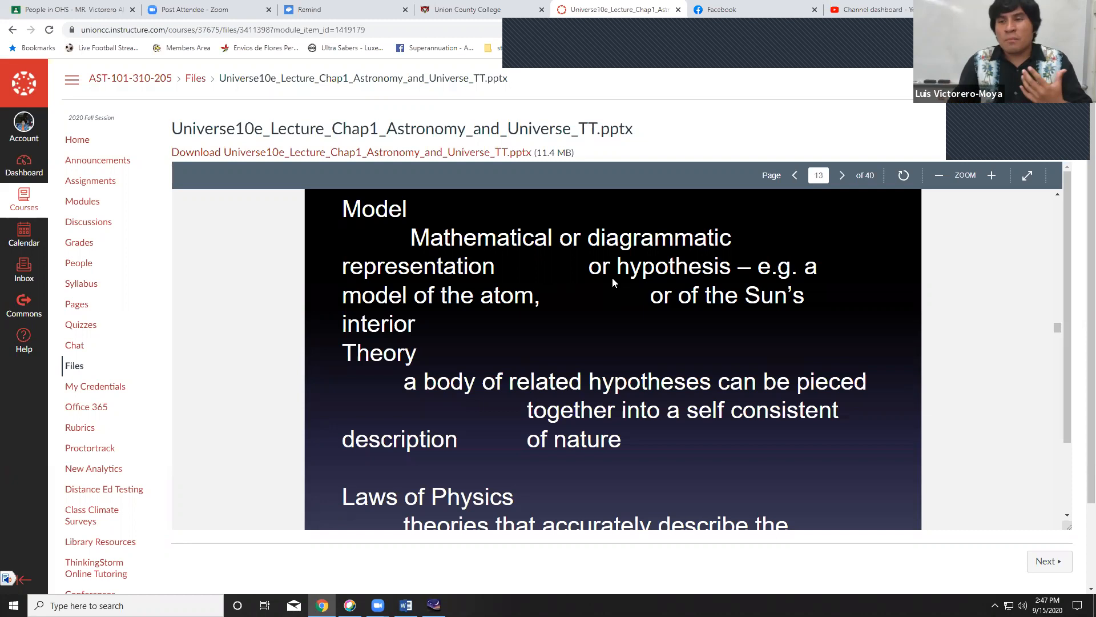
Step: Scroll slide 13 down to the end of its Laws of Physics definition
scroll("down", 3)
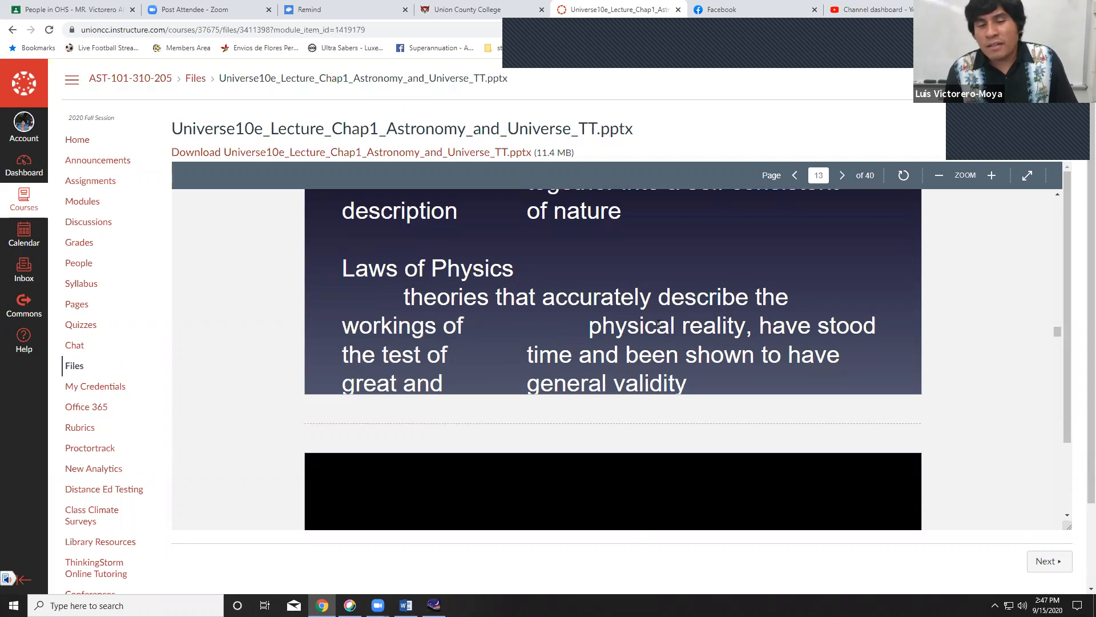
Step: Advance past slide 14 on exploring other planets to slide 15's sunspot photo
left_click(841, 174)
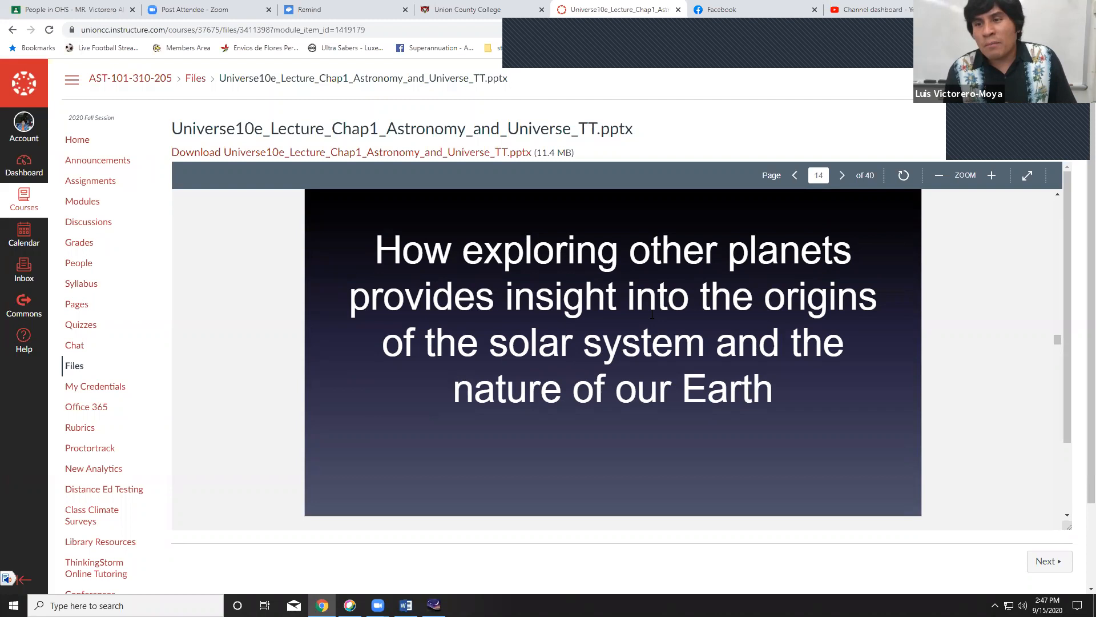
left_click(841, 176)
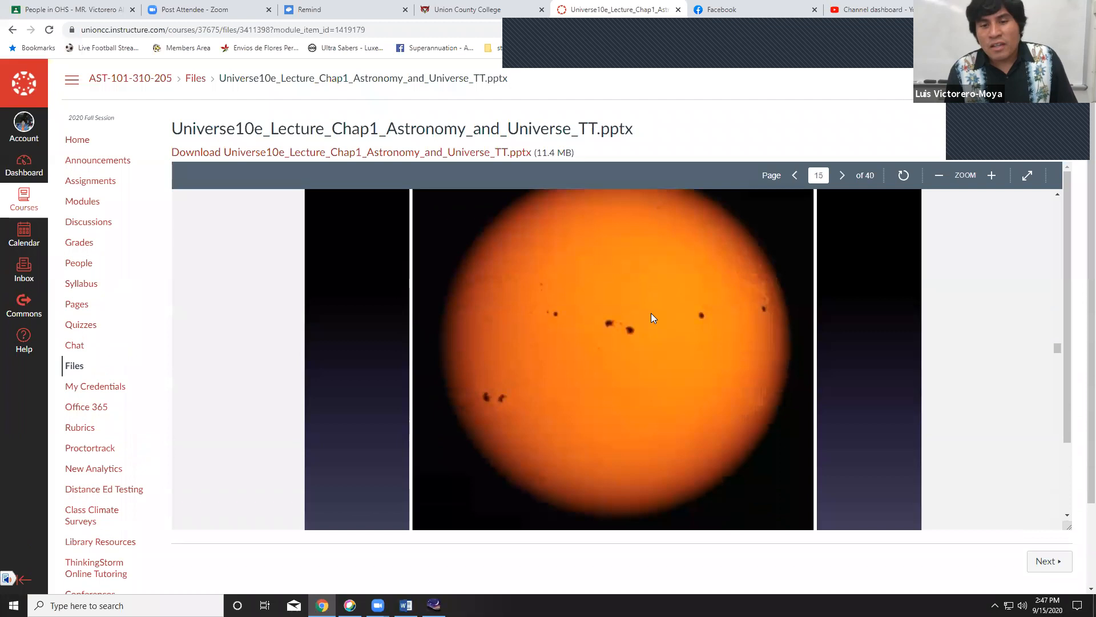
Step: Page through the deck past slide 16's solar system illustration to slide 17
scroll("down", 3)
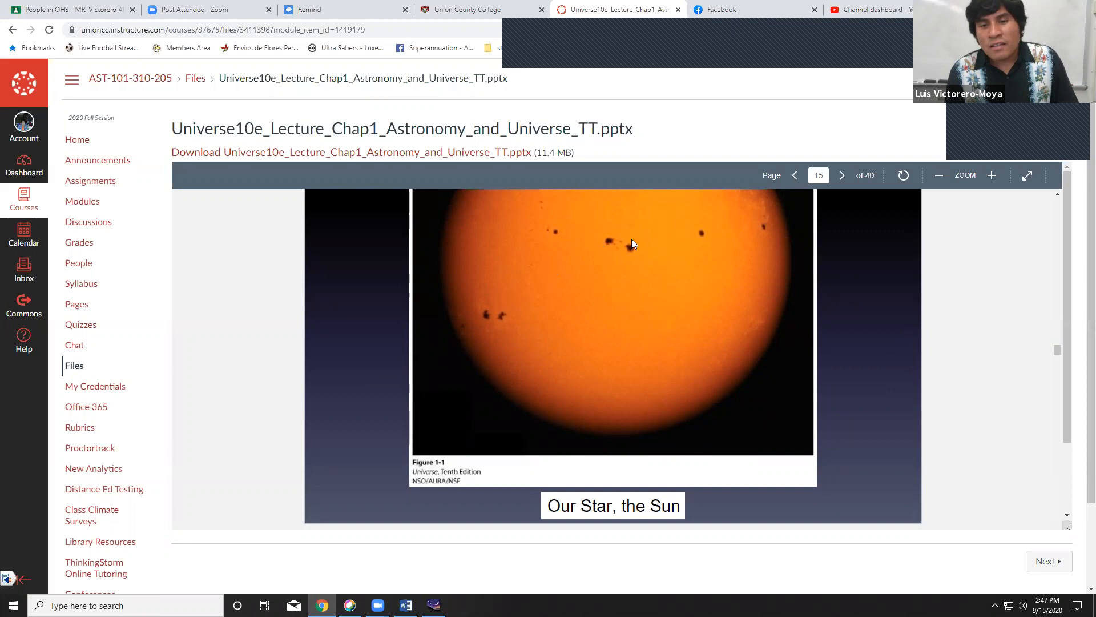
scroll("up", 3)
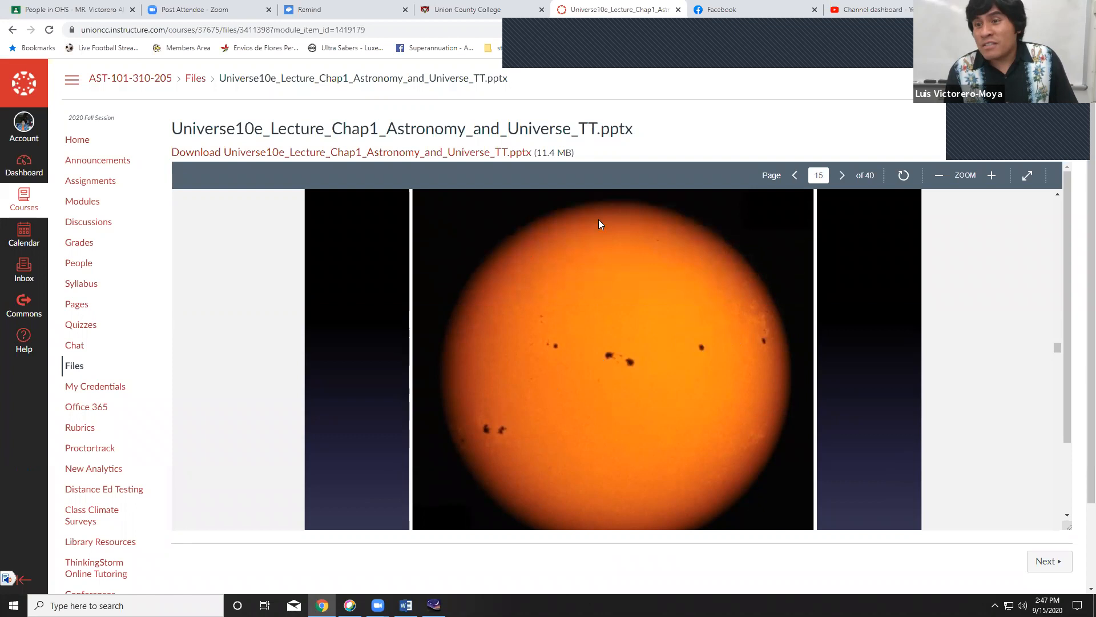
mouse_move(644, 283)
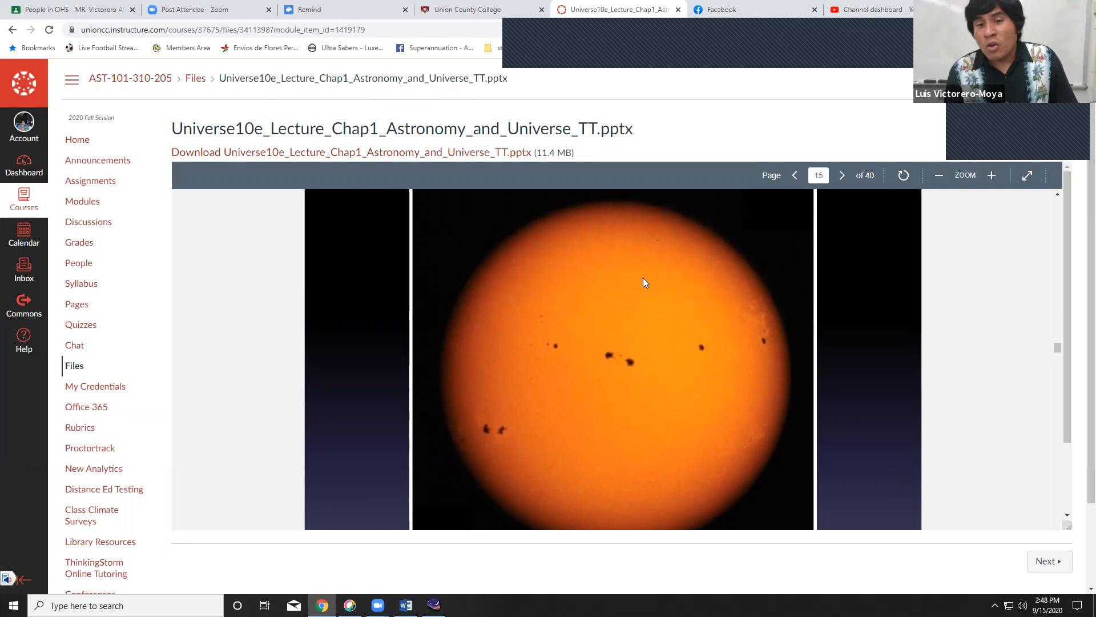
mouse_move(591, 333)
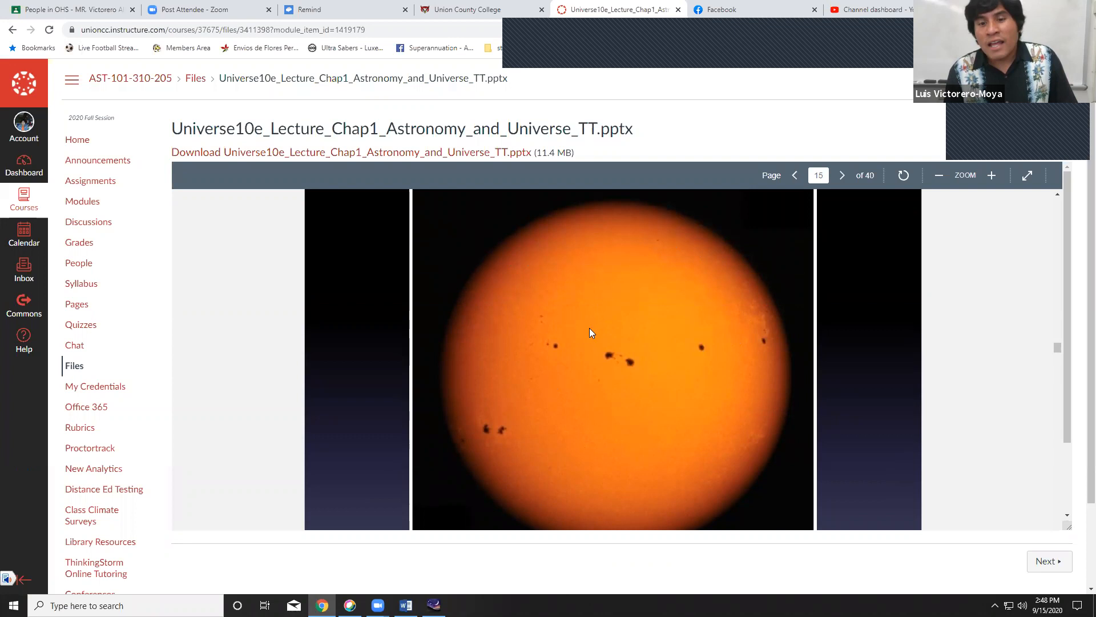
mouse_move(668, 316)
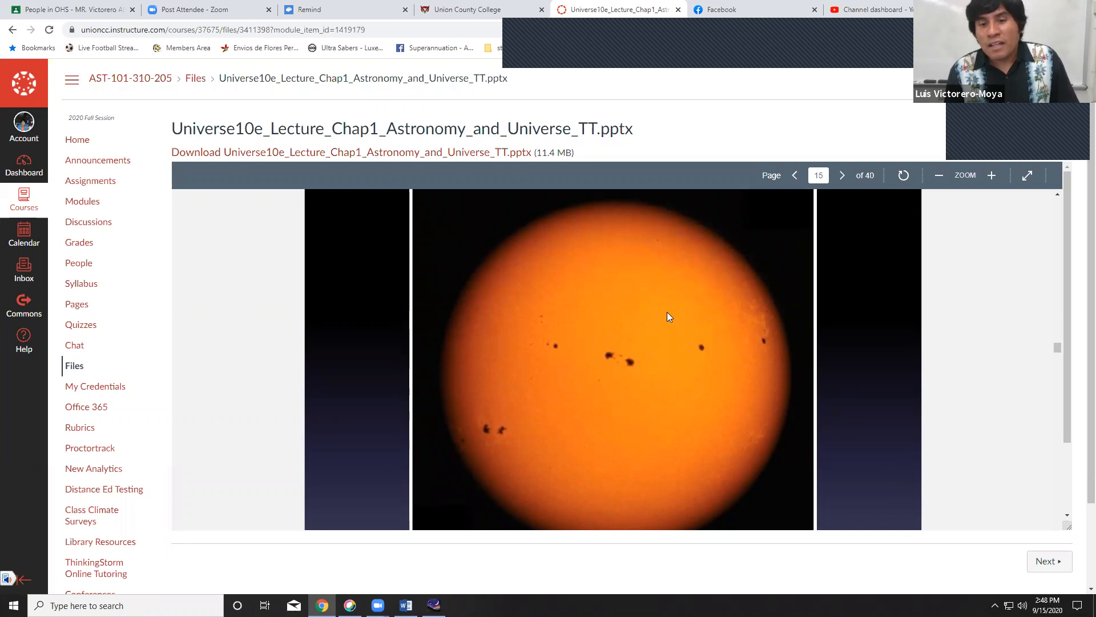
left_click(842, 175)
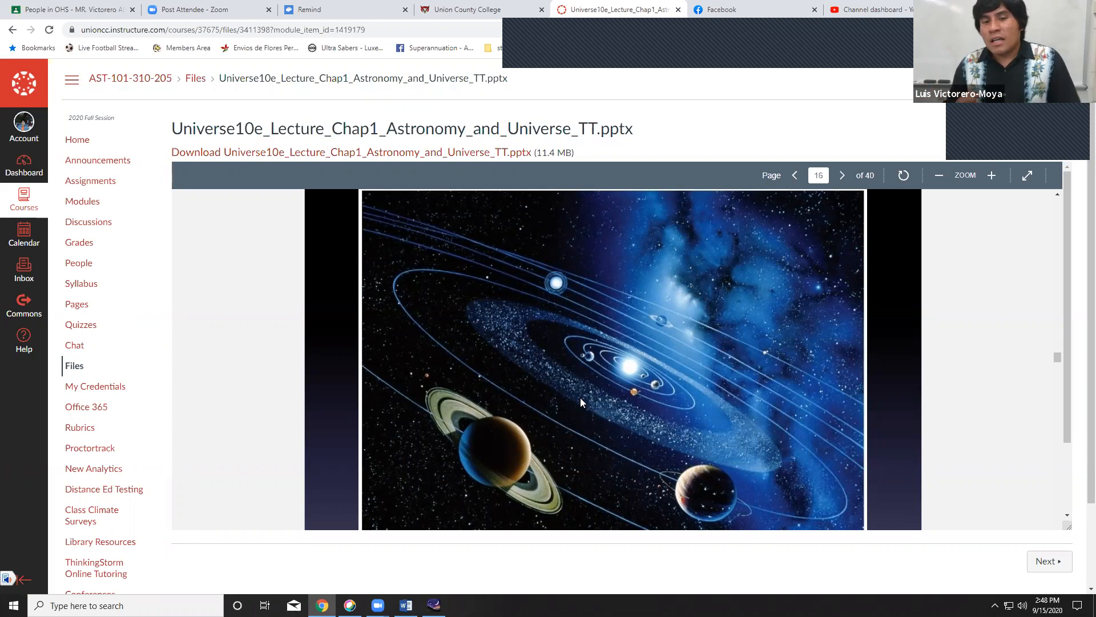
mouse_move(533, 368)
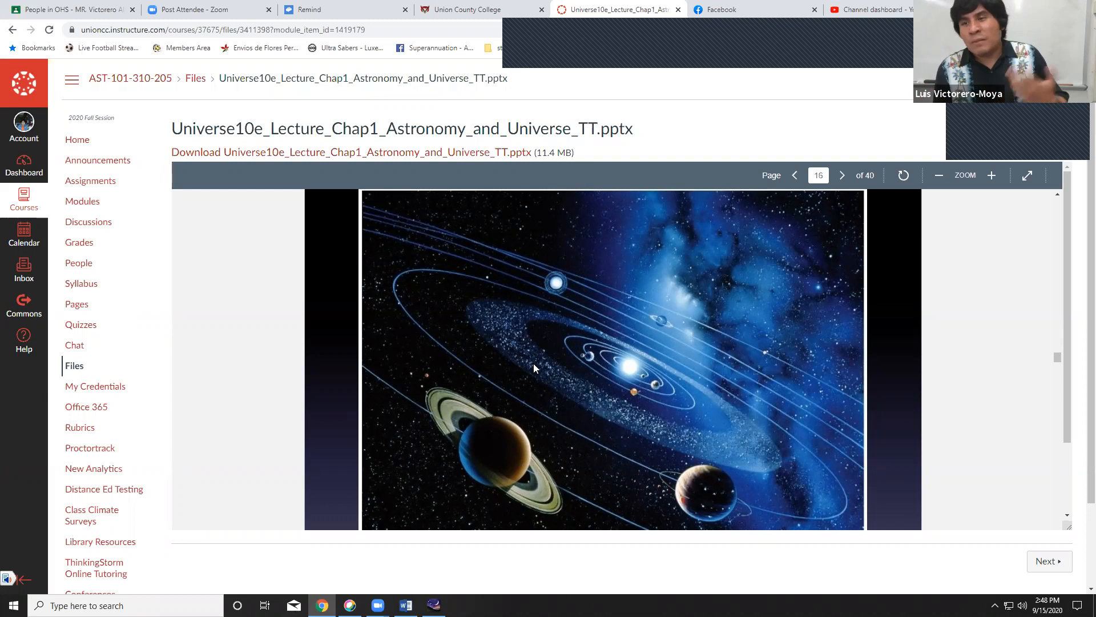
left_click(841, 175)
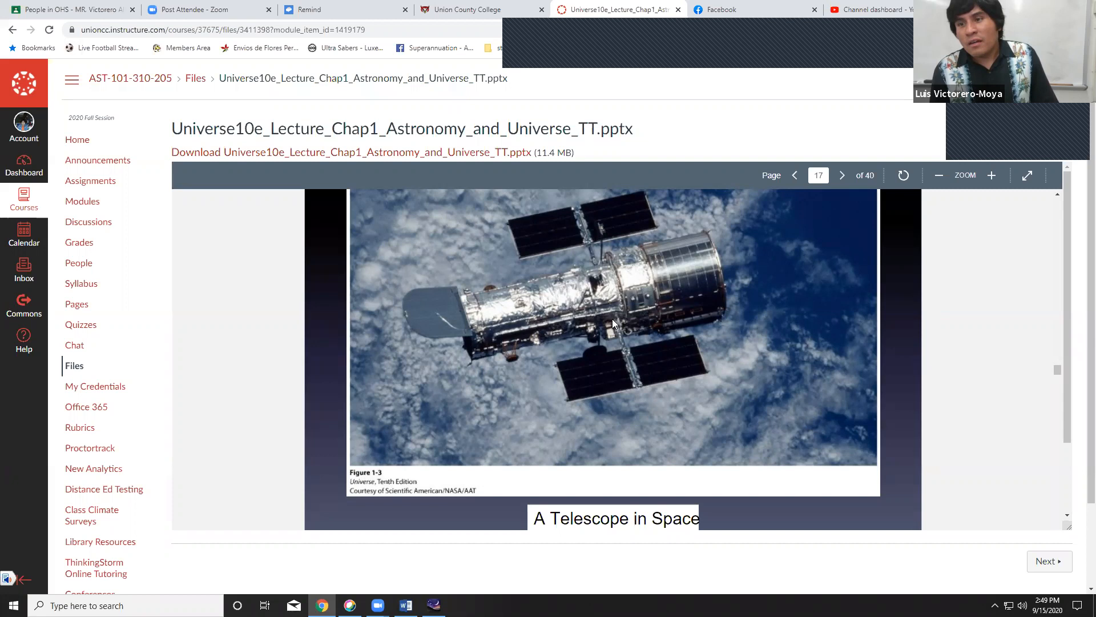
mouse_move(467, 362)
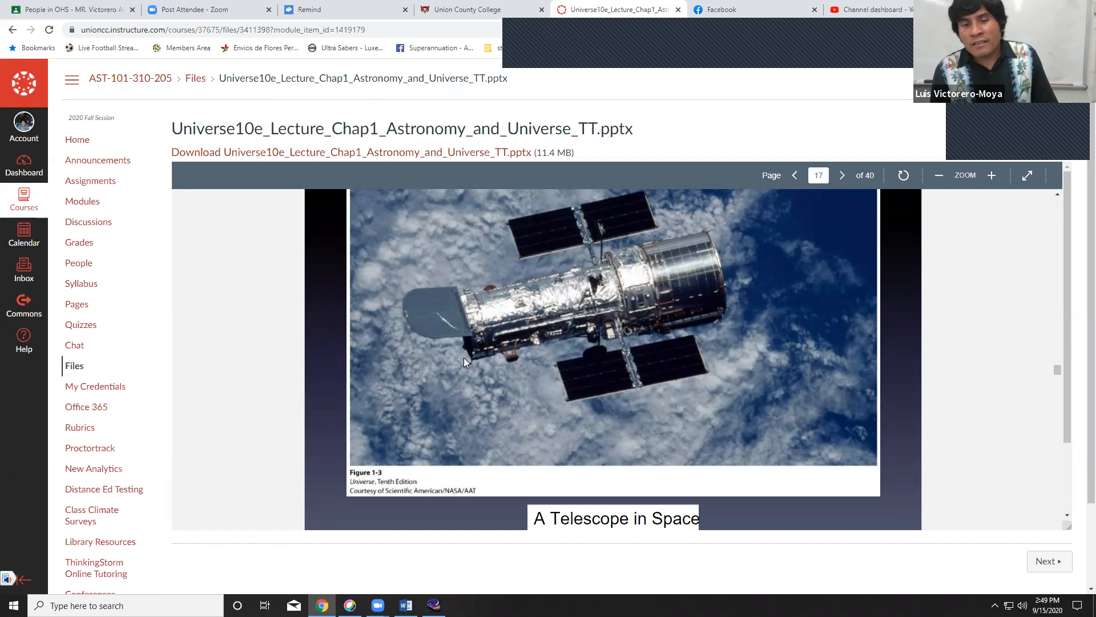
mouse_move(518, 316)
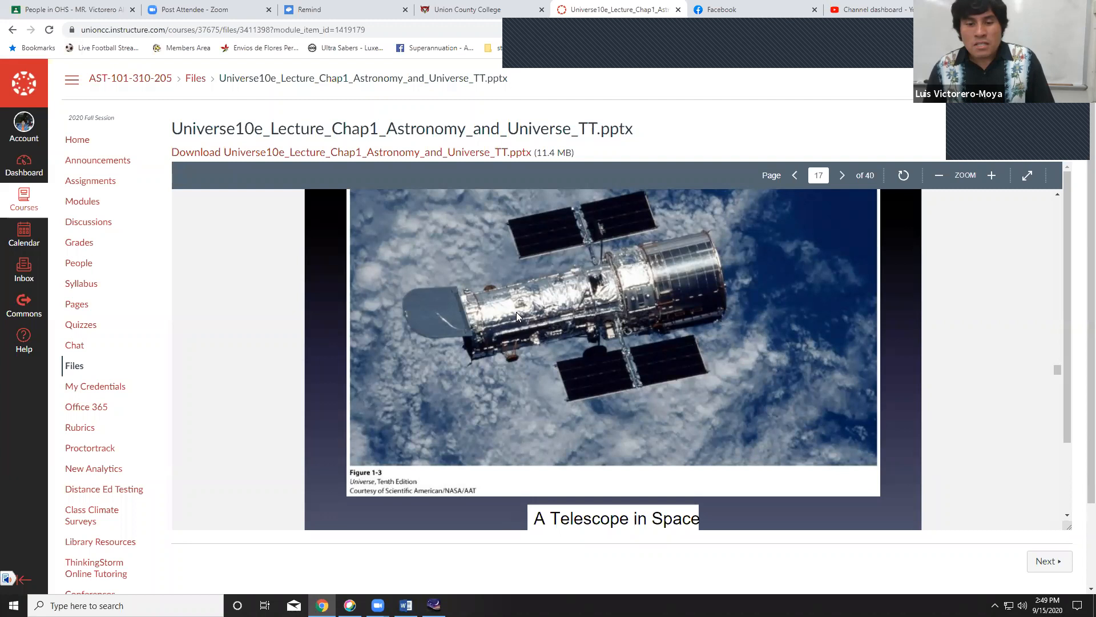
Step: Advance from the telescope-in-space slide to slide 18's Sun and planets lineup
left_click(842, 174)
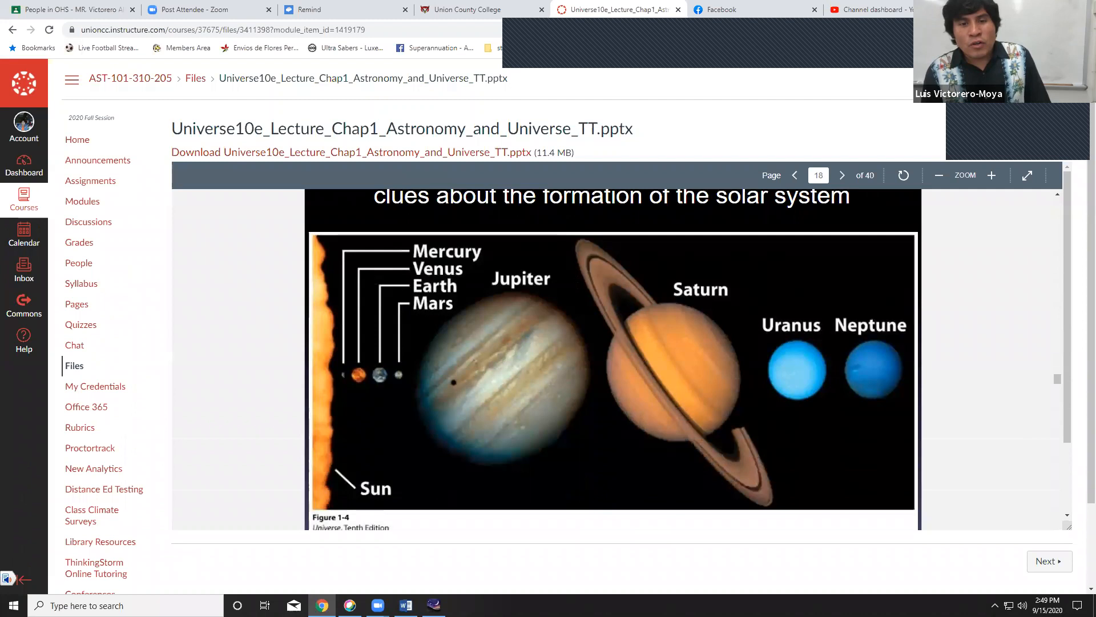
scroll("up", 3)
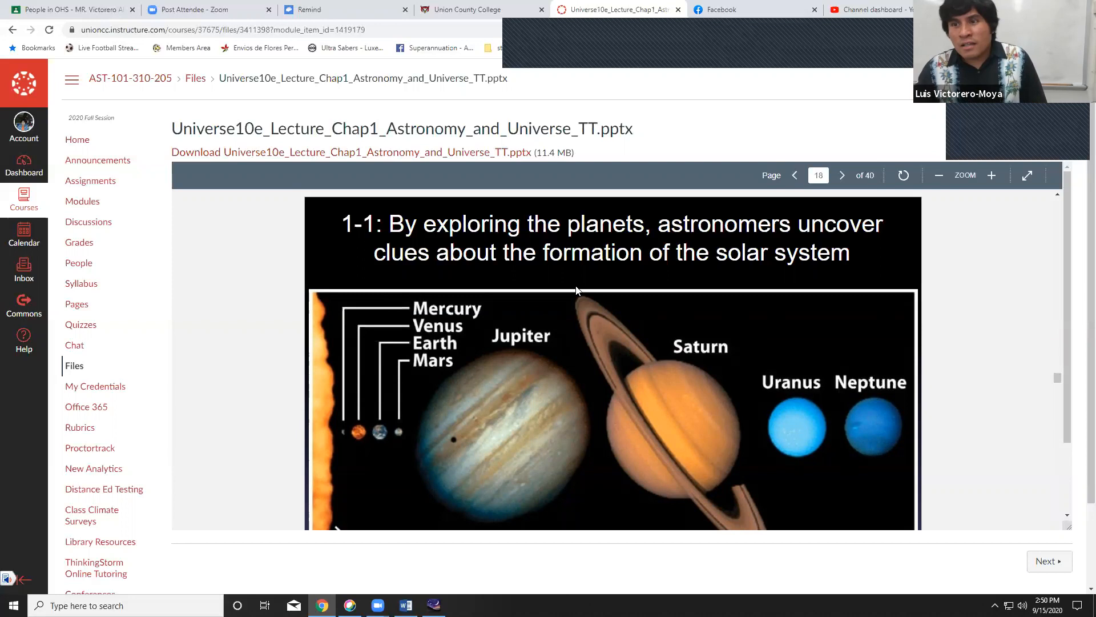
Step: Advance to slide 19, opening section 1-3 on stars forming, evolving and dying
left_click(842, 174)
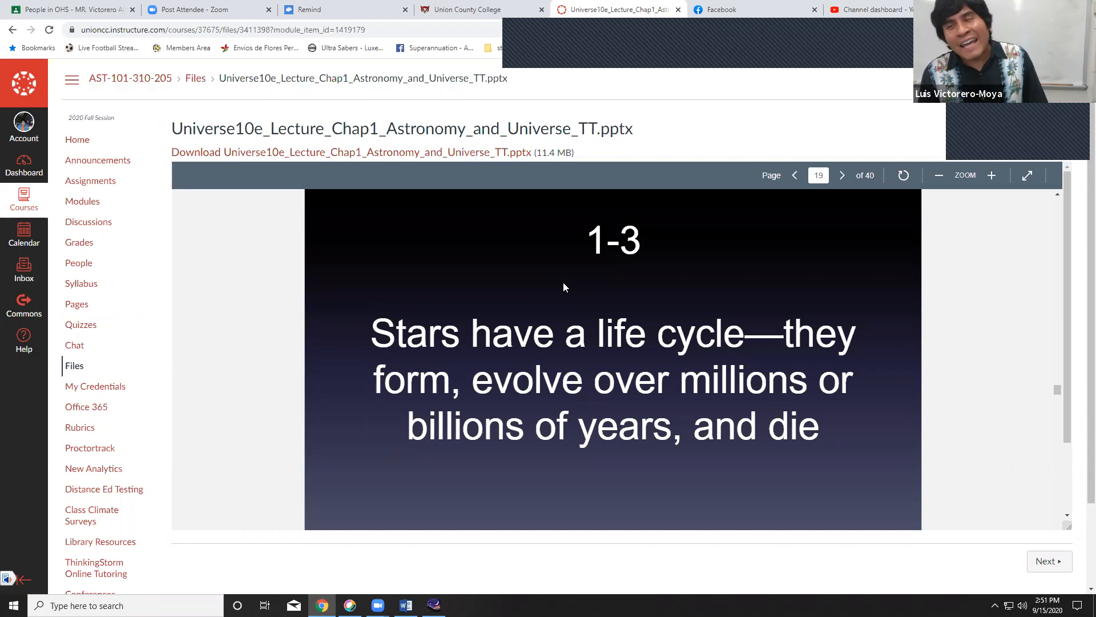
mouse_move(565, 395)
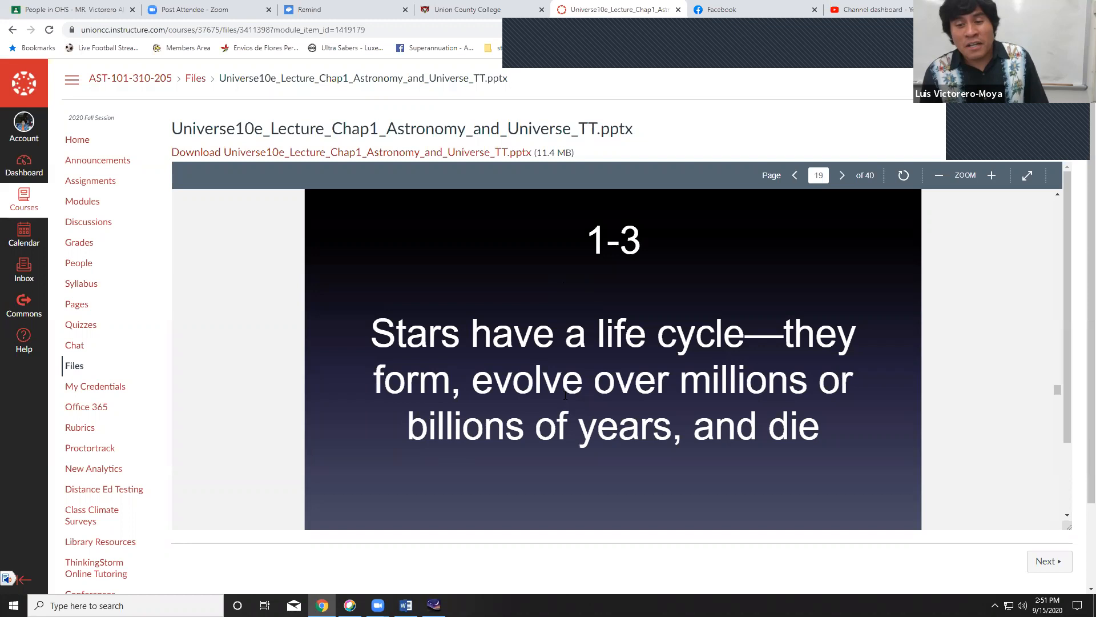
Step: Advance to slide 20 of 40, the dense star-field photograph
left_click(841, 175)
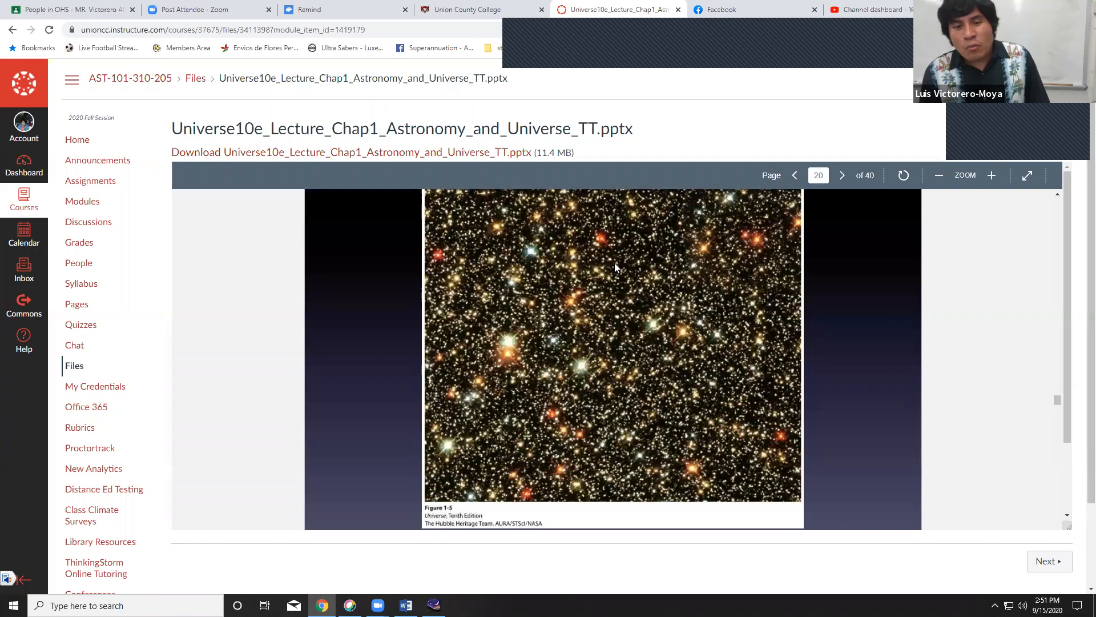
mouse_move(650, 421)
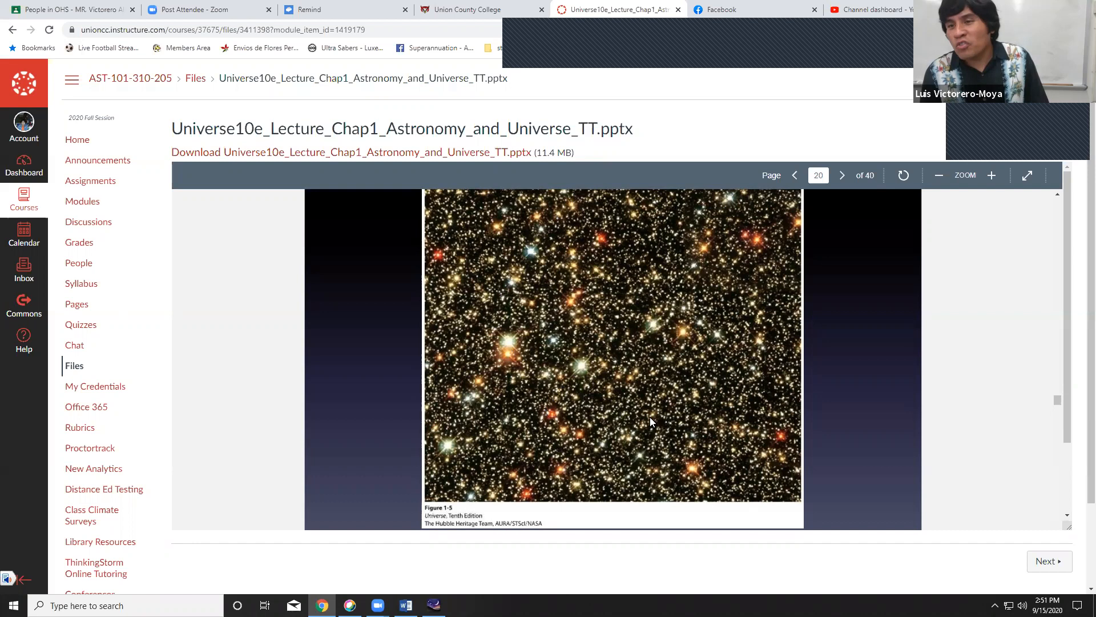
mouse_move(754, 405)
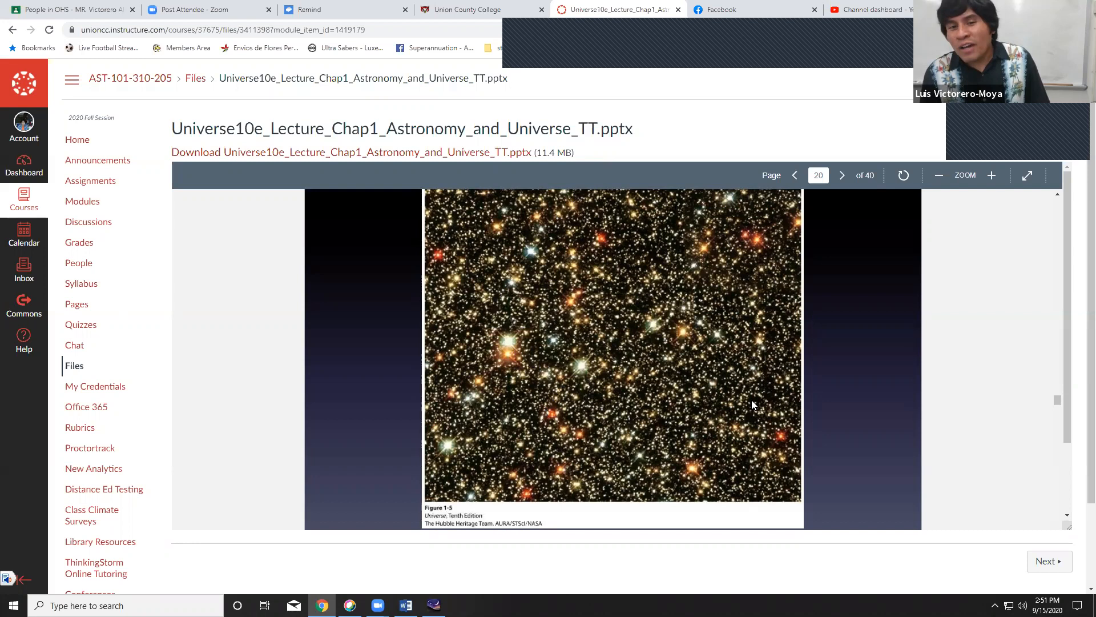
mouse_move(580, 350)
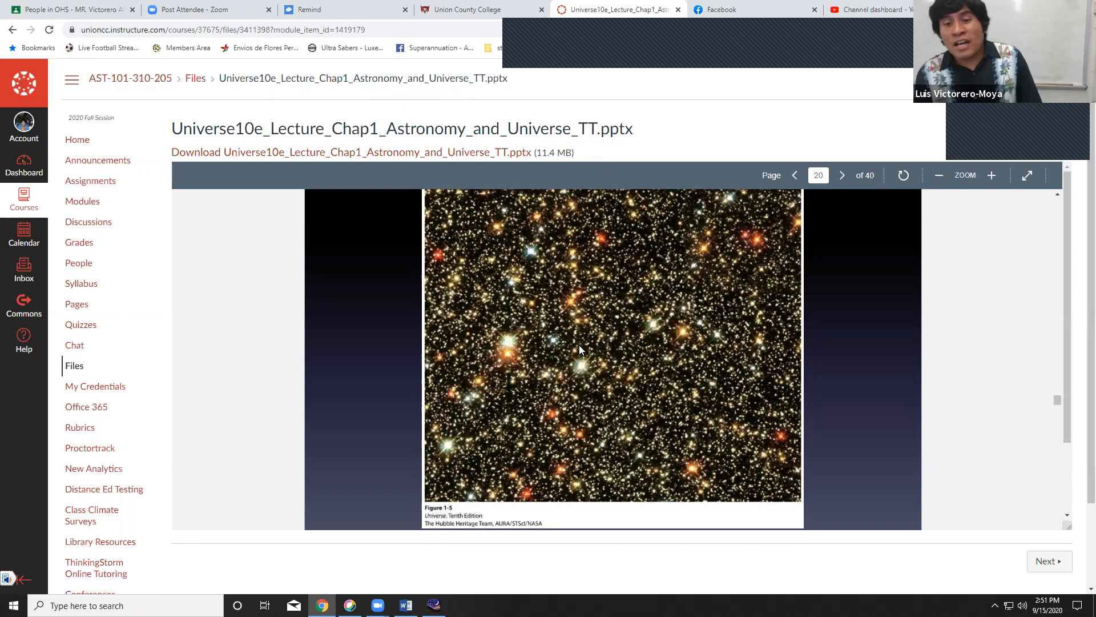
Step: Move past the Stars like Grains of Sand slide to slide 21's nebula image
scroll("up", 3)
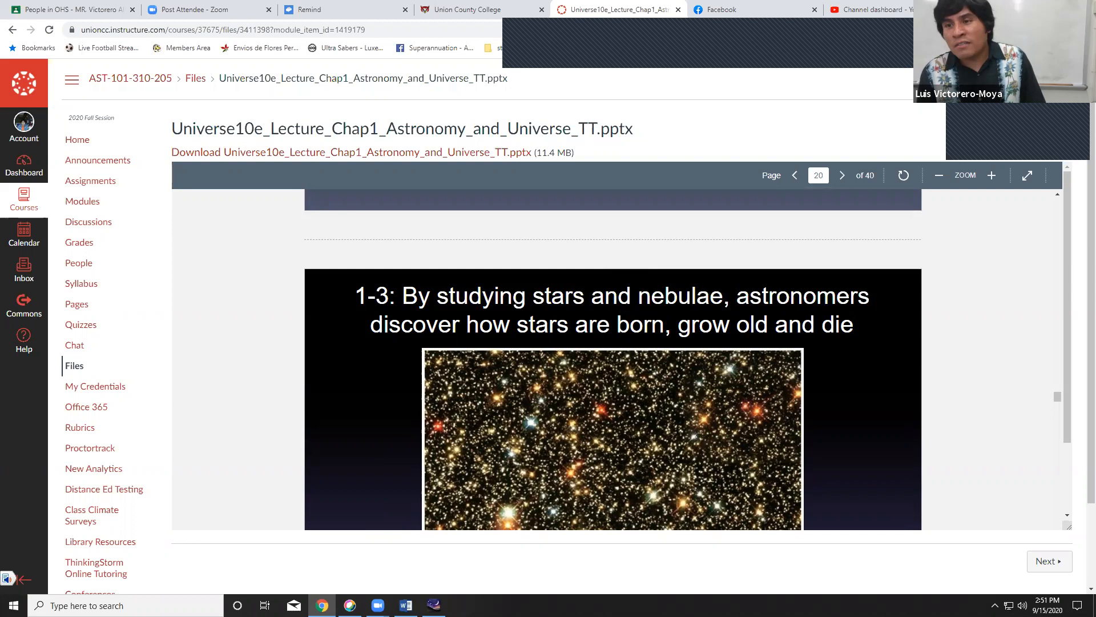
left_click(842, 175)
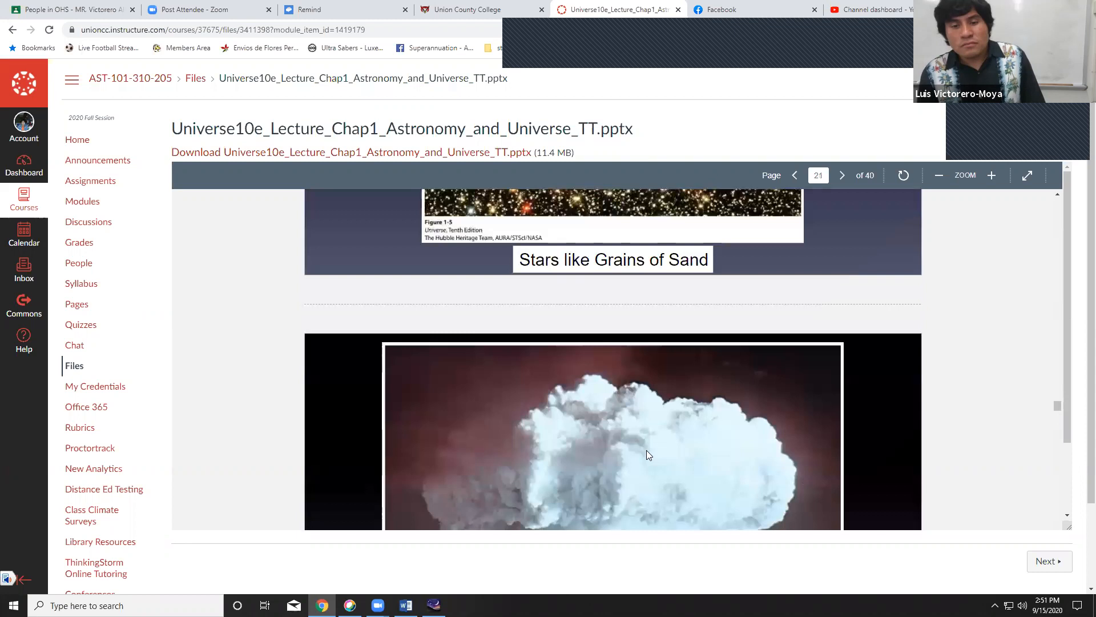
Step: Scroll slide 21 down to show the full thermonuclear explosion photo
scroll("down", 3)
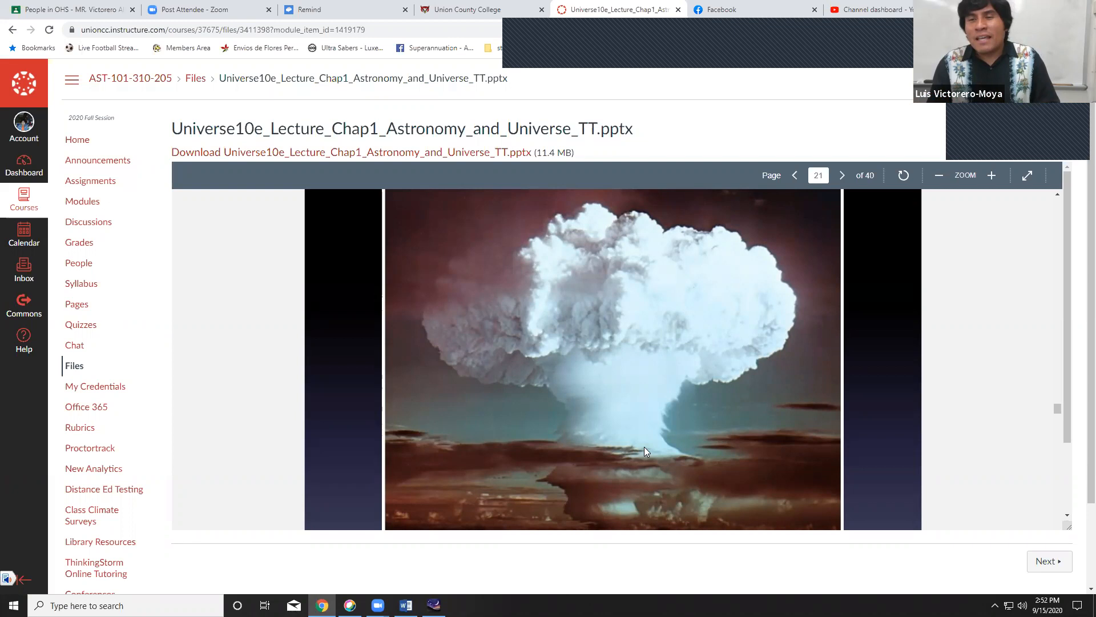
scroll("down", 3)
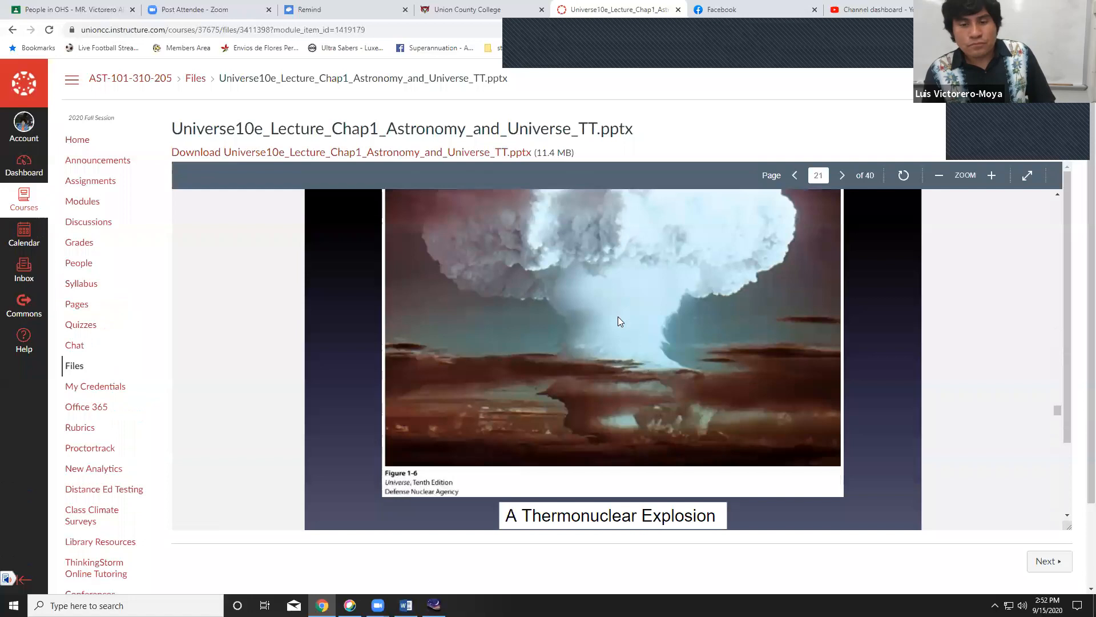
Step: Go through slide 22's Orion nebula image to slide 23, the Crab nebula
left_click(842, 174)
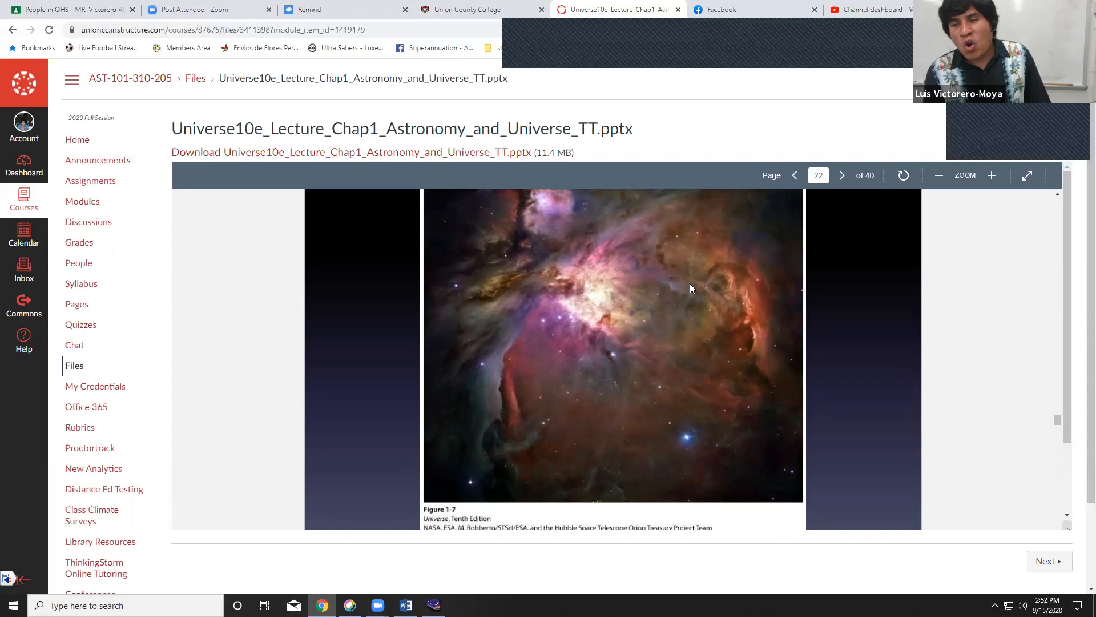
mouse_move(630, 271)
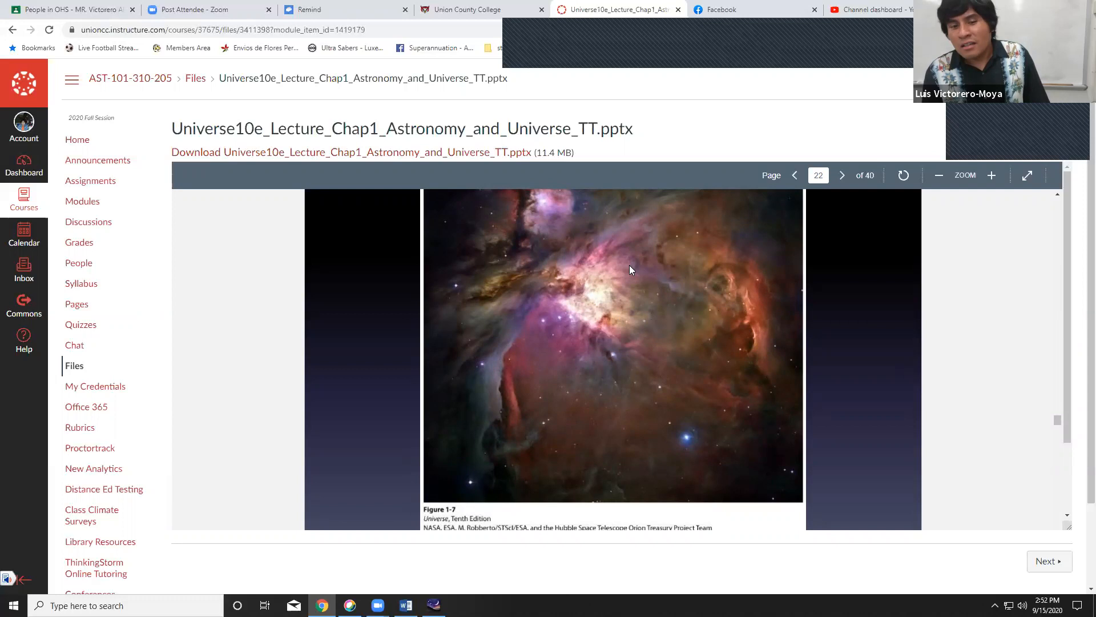
scroll("down", 3)
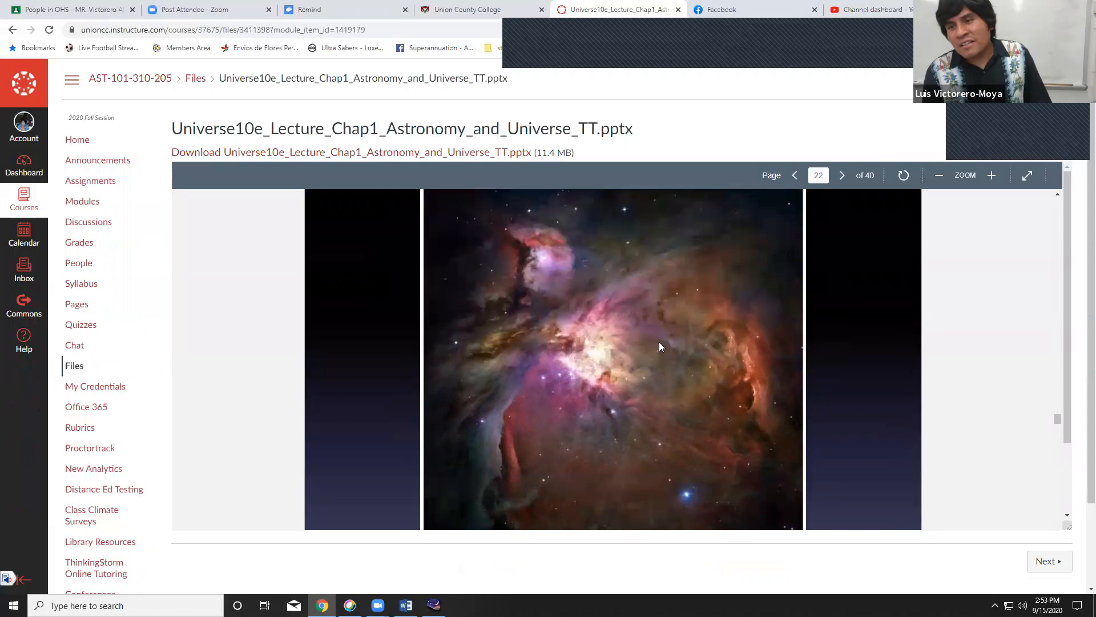
mouse_move(595, 339)
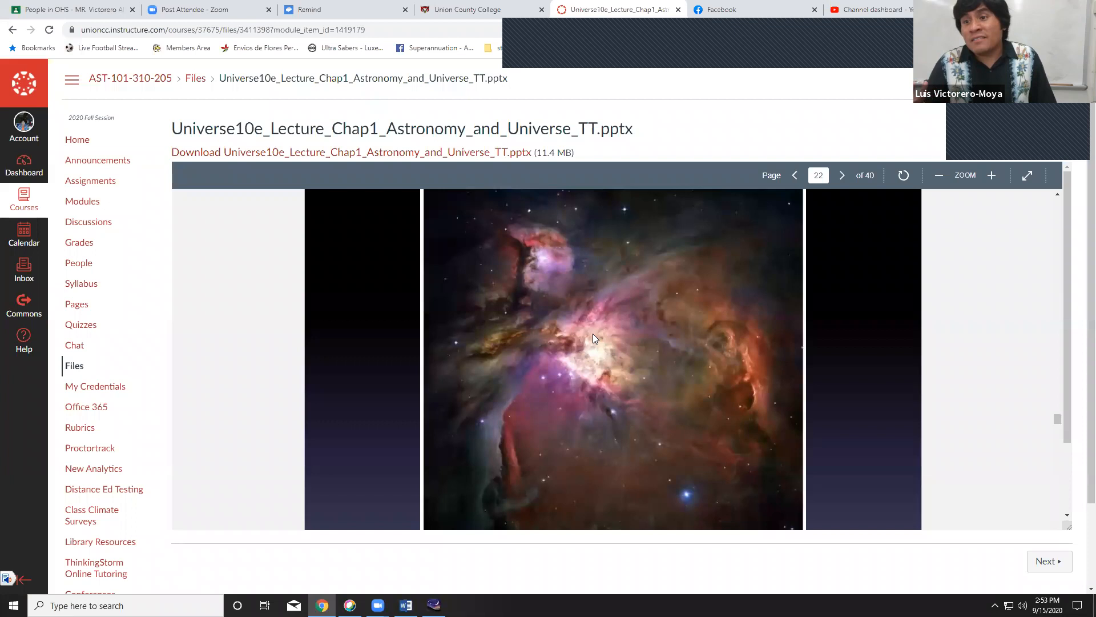
mouse_move(614, 349)
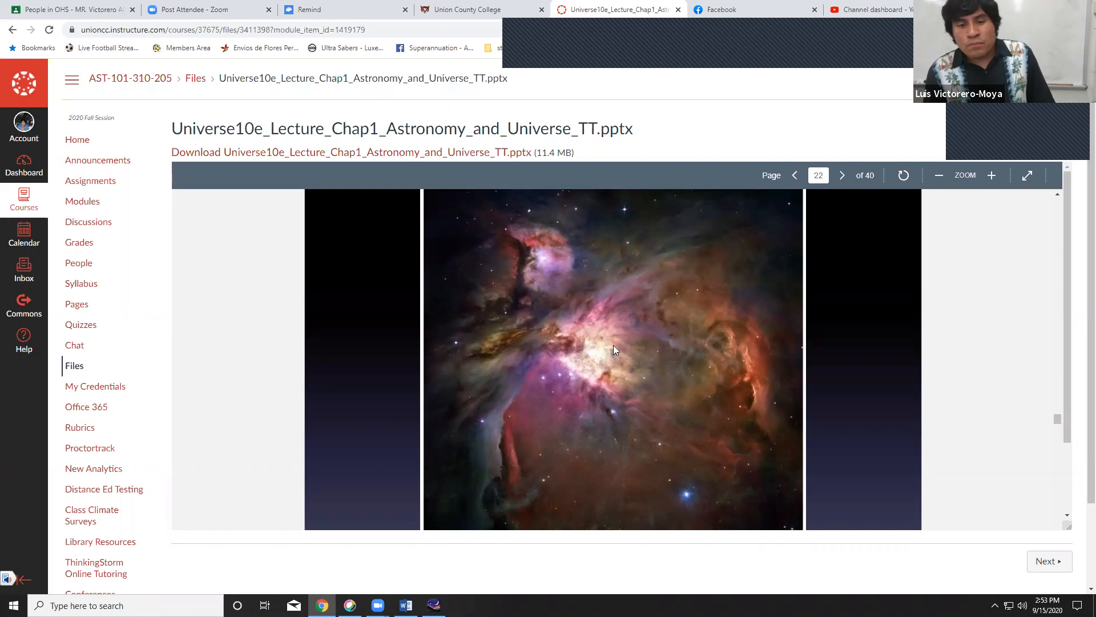
mouse_move(586, 355)
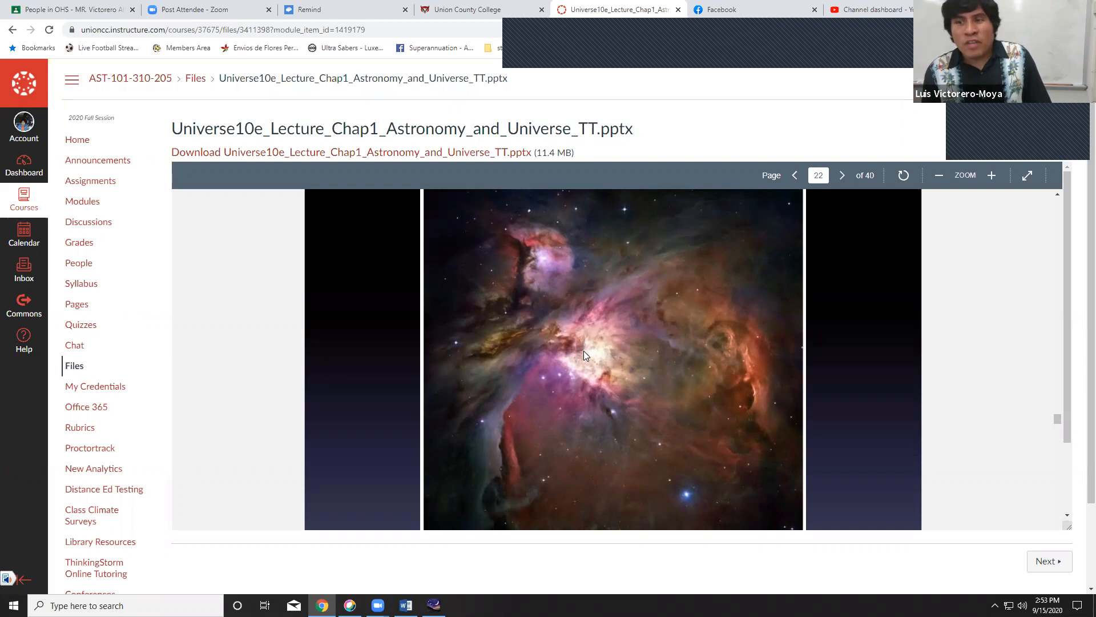
left_click(841, 174)
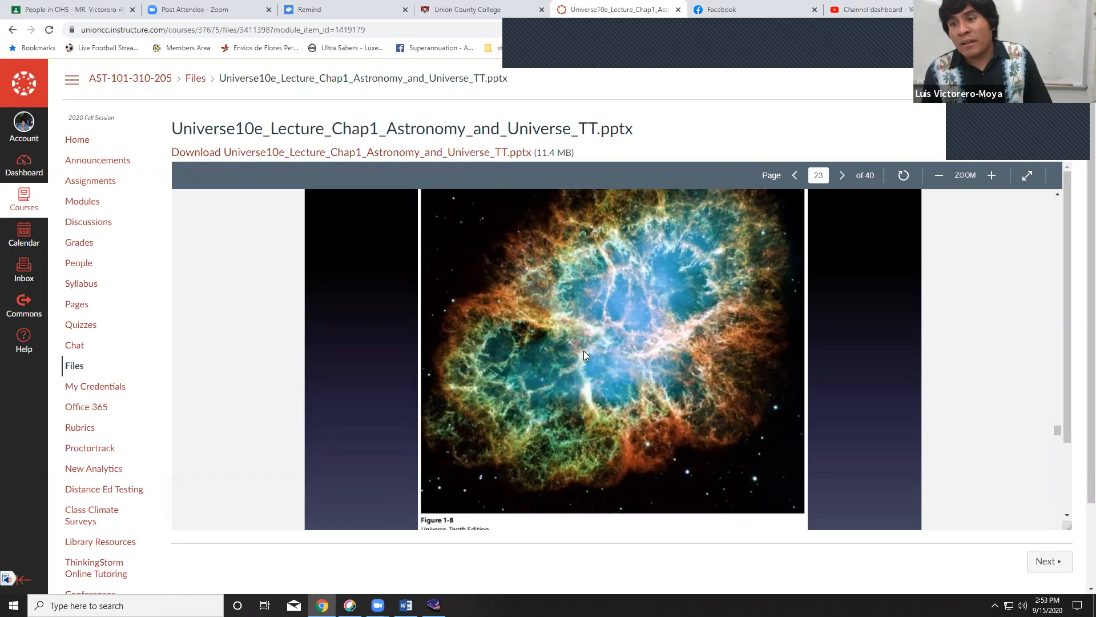
Step: Advance to slide 25, where section 1-4 on galaxies begins
scroll("down", 3)
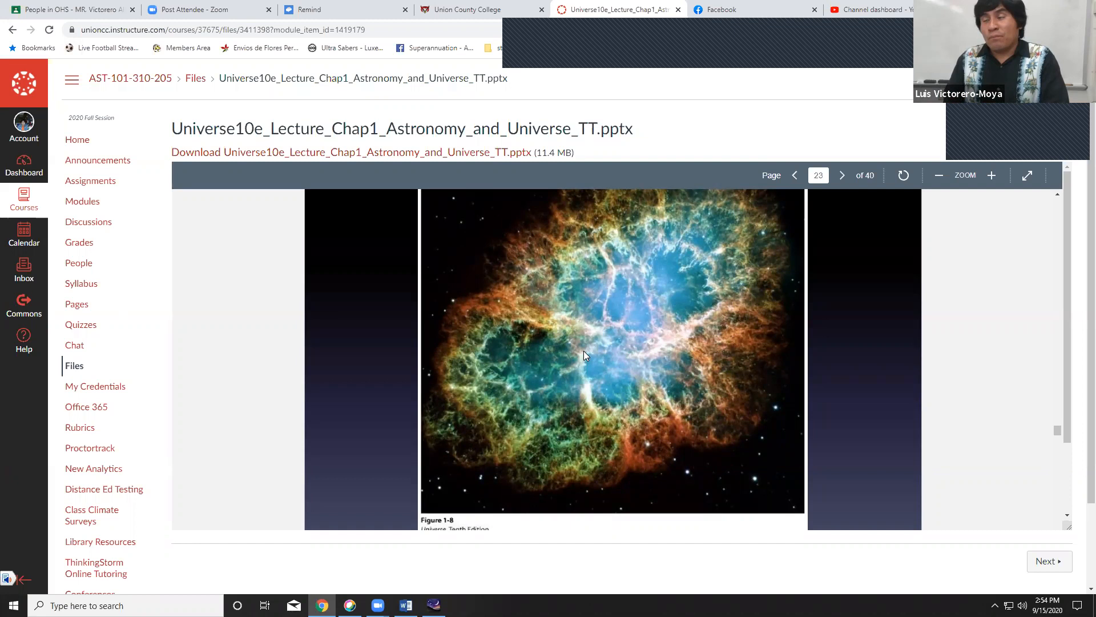
left_click(842, 175)
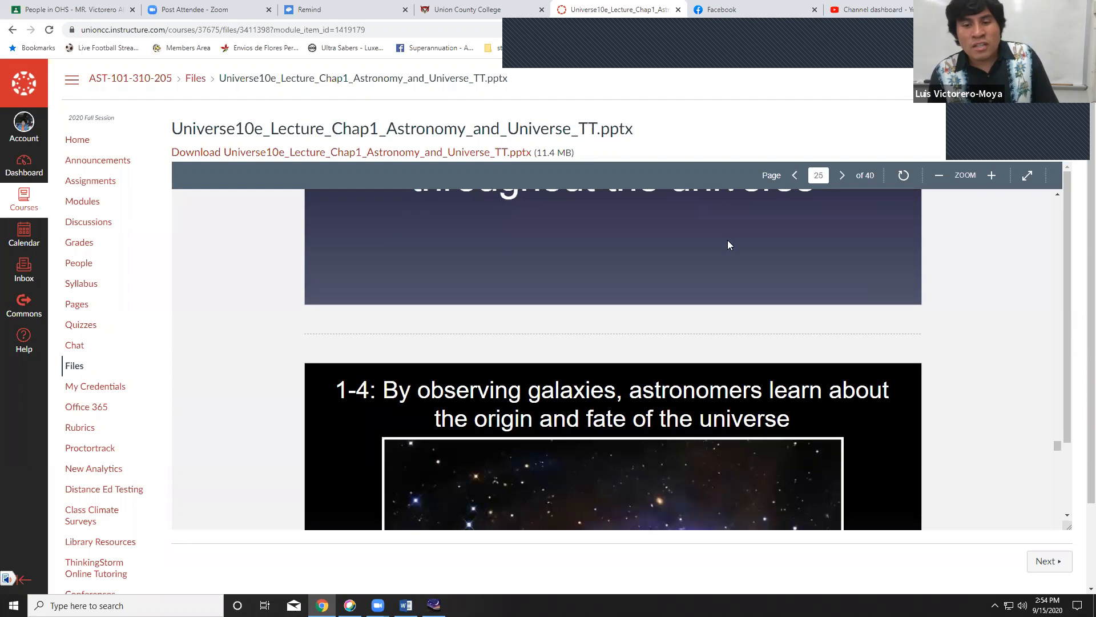
Step: Scroll to slide 27's quasar figure and advance to the planetarium view of Vega
scroll("down", 3)
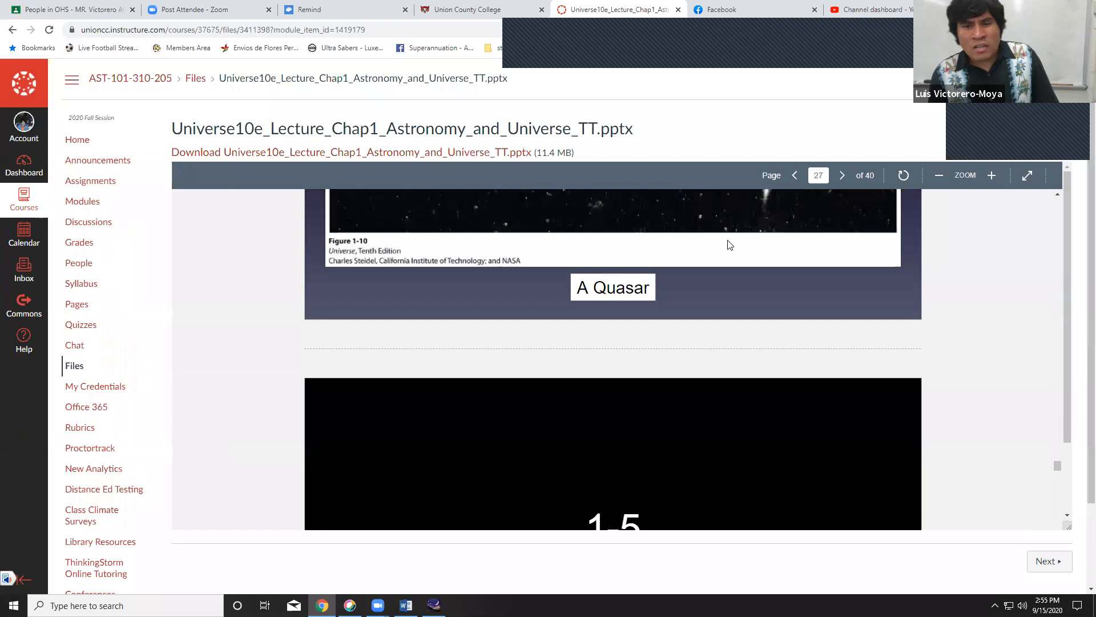
left_click(841, 175)
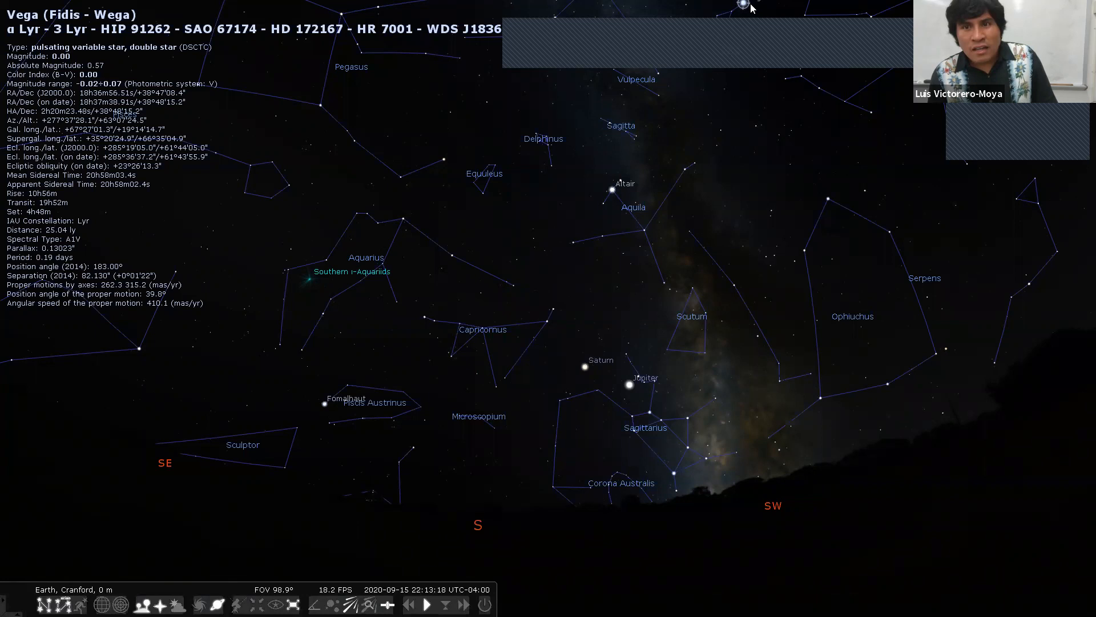
mouse_move(717, 138)
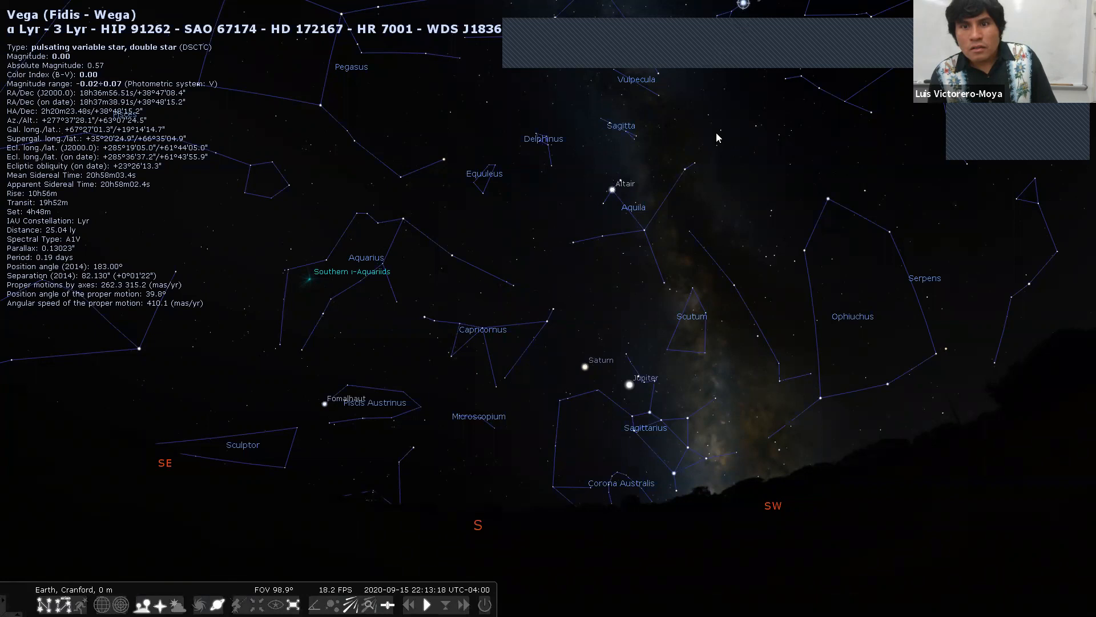
mouse_move(743, 94)
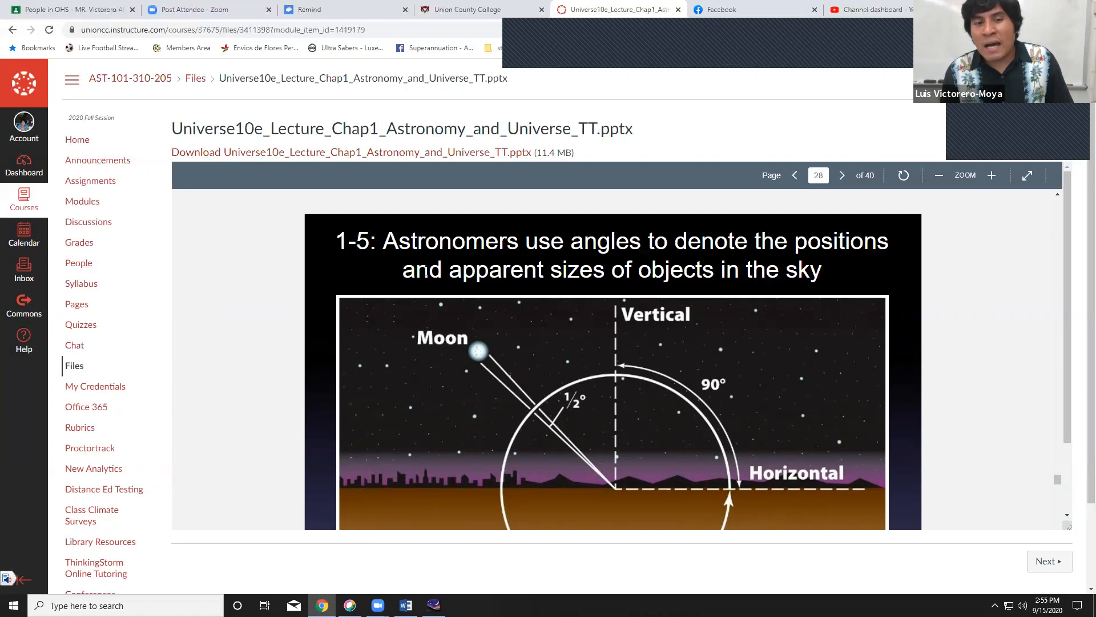
Step: Page to slide 29 (Big Dipper and Southern Cross angles), glance at slide 30, return to 29
left_click(842, 174)
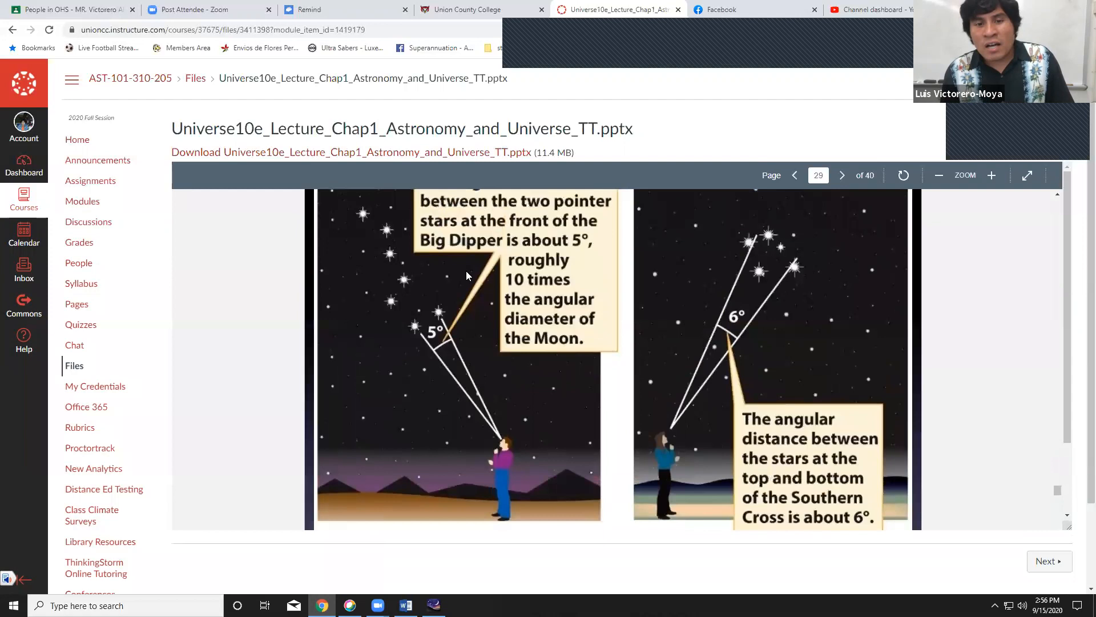
scroll("up", 3)
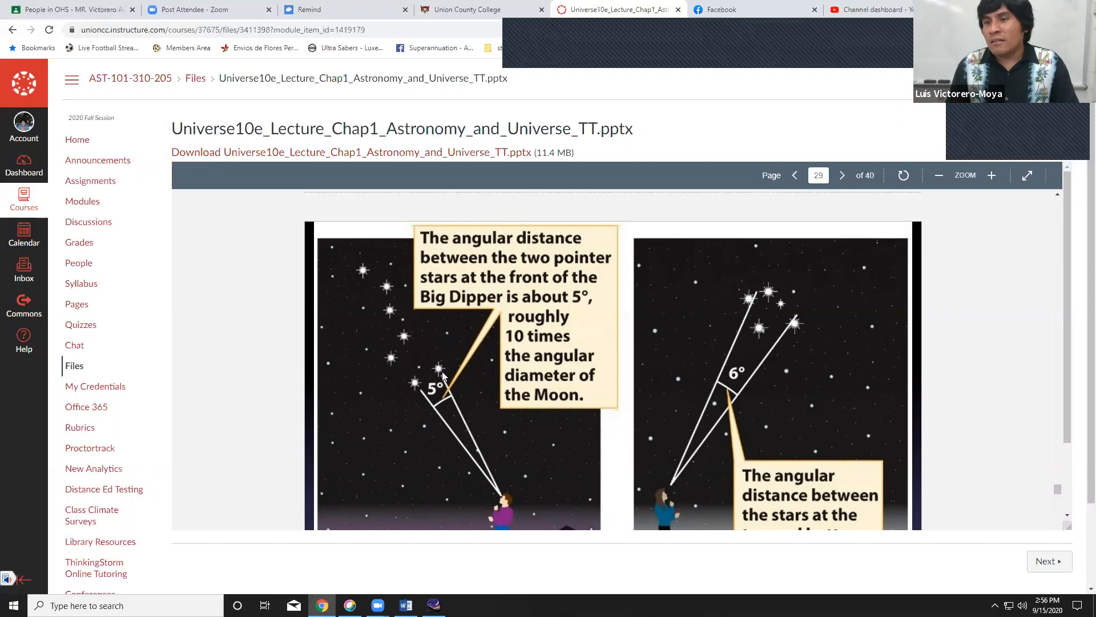
left_click(842, 174)
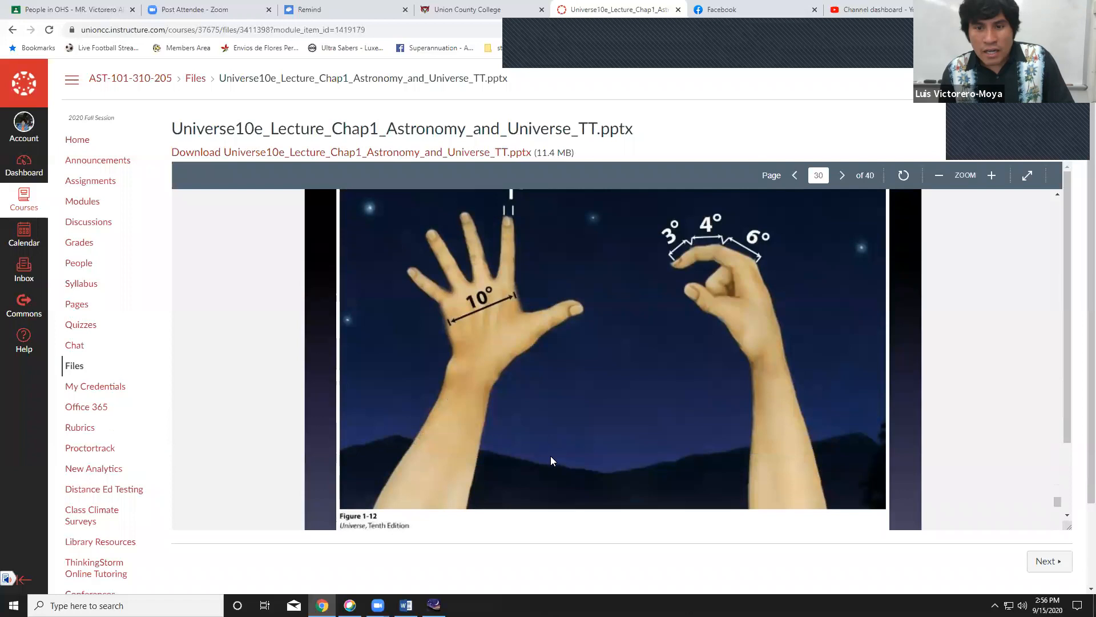
left_click(842, 175)
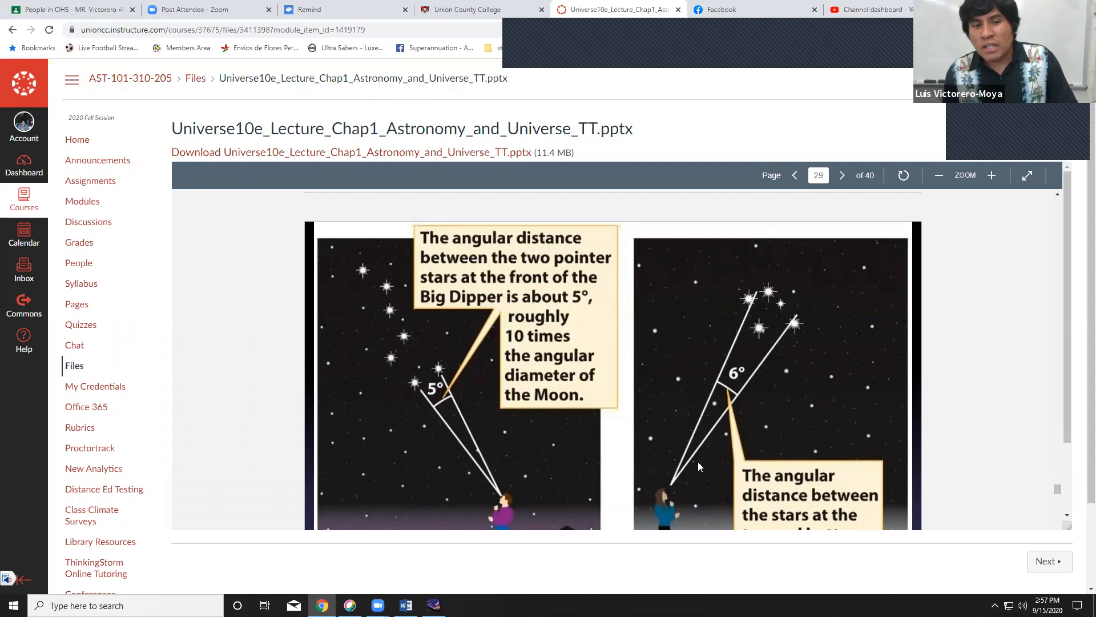
Step: Open the course Assignments list (Quizzes 1–6, Tests) and check the September 2020 calendar
left_click(90, 180)
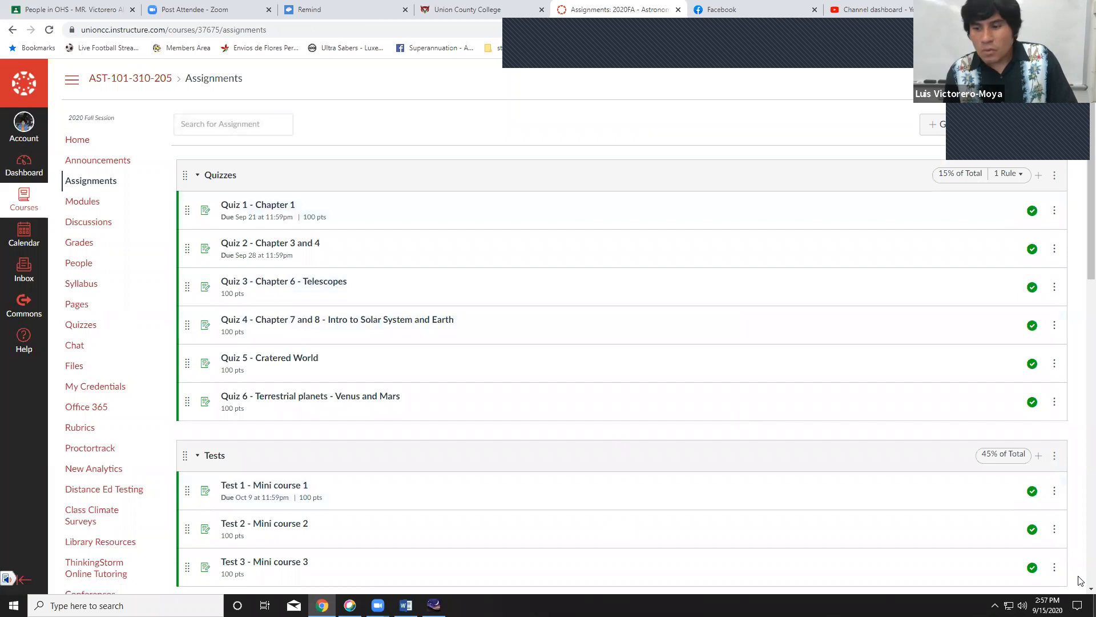
left_click(1045, 605)
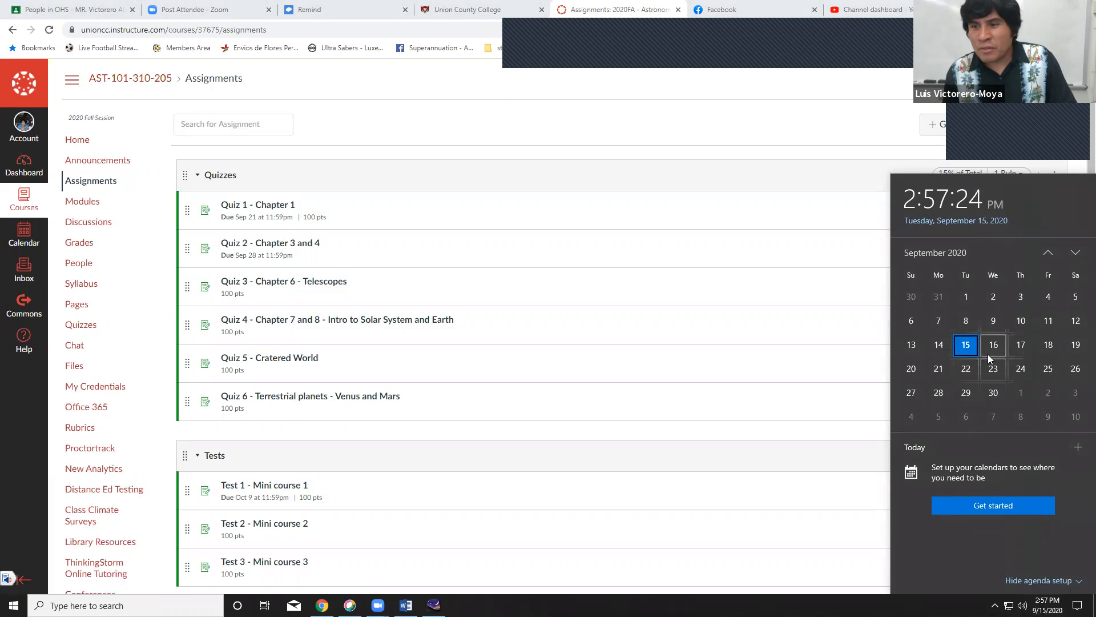